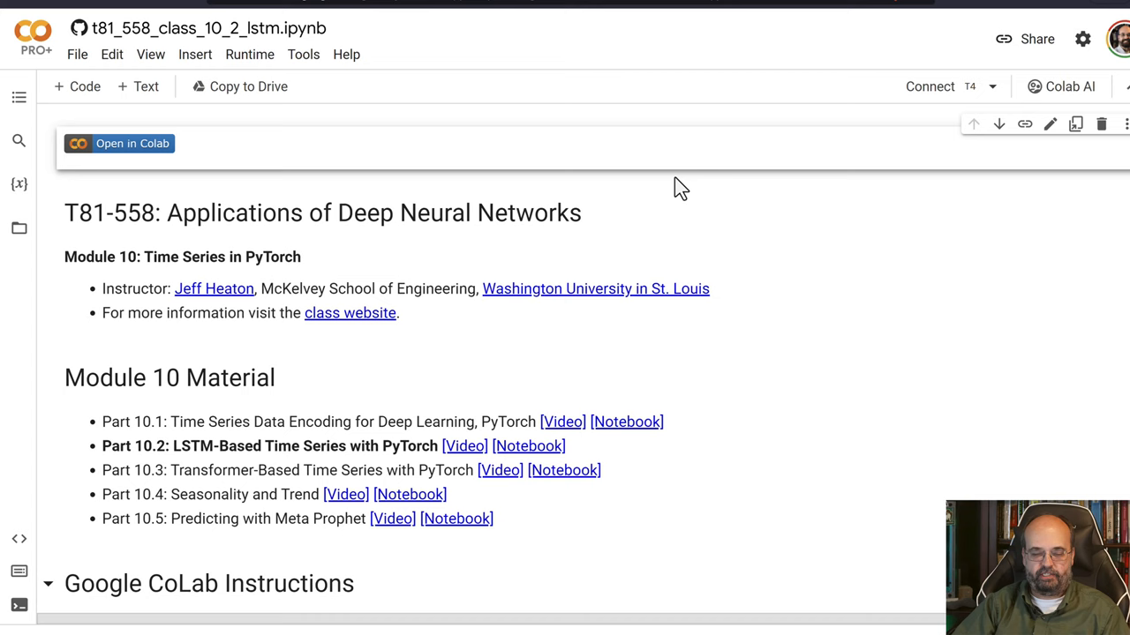
- Keep the runtime on a T4 GPU and run the setup cell, which reports device cuda
scroll(down, 3)
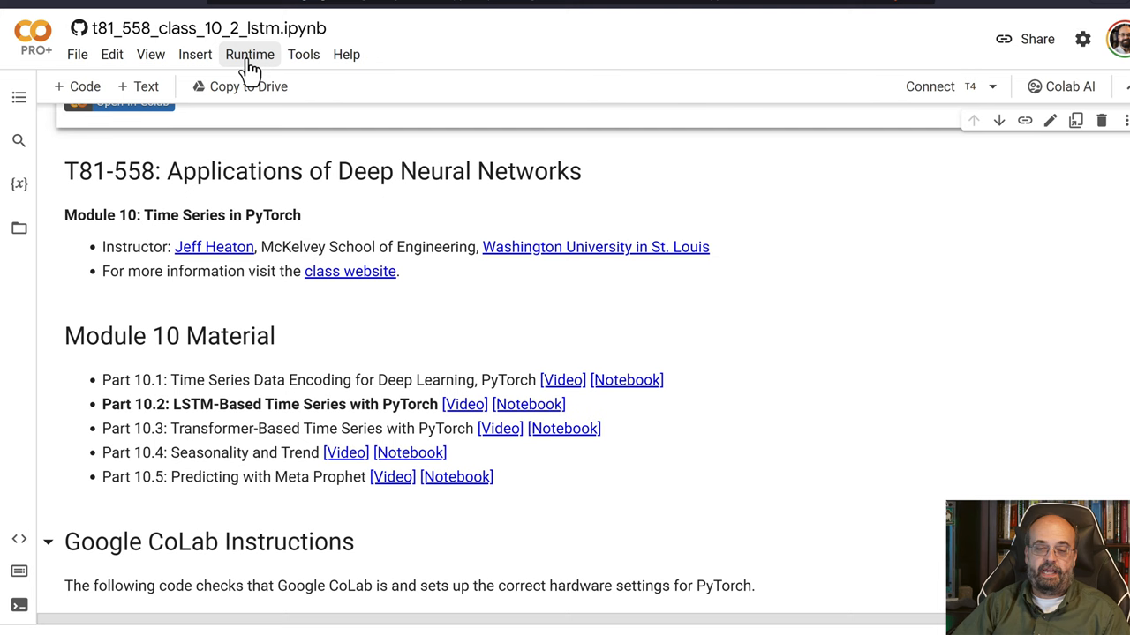
click(250, 53)
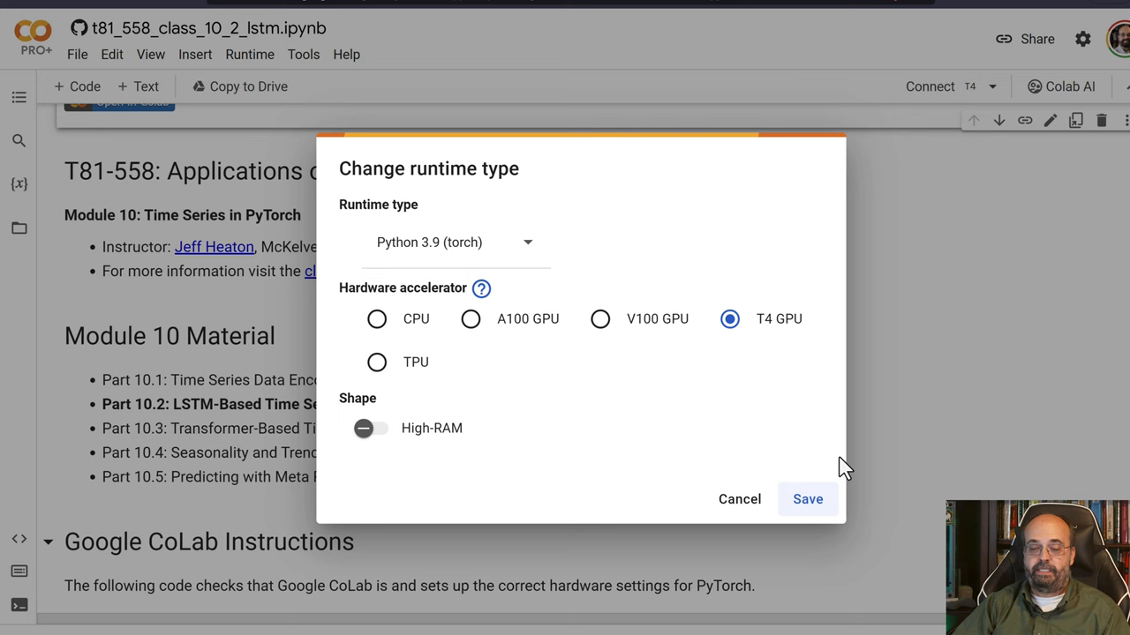
click(807, 498)
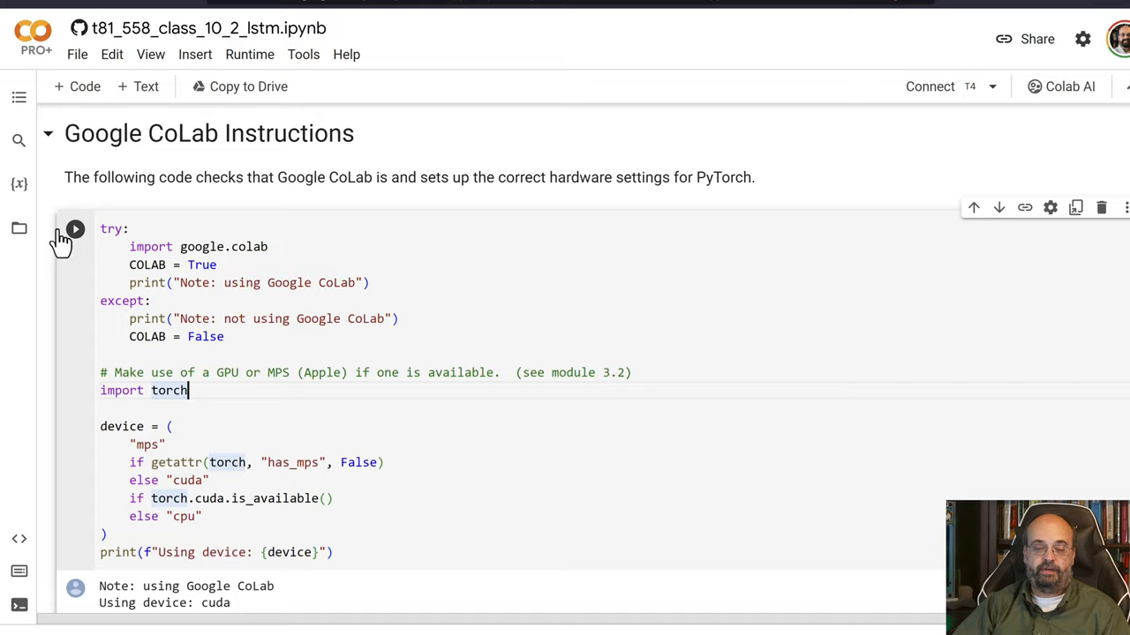
click(75, 229)
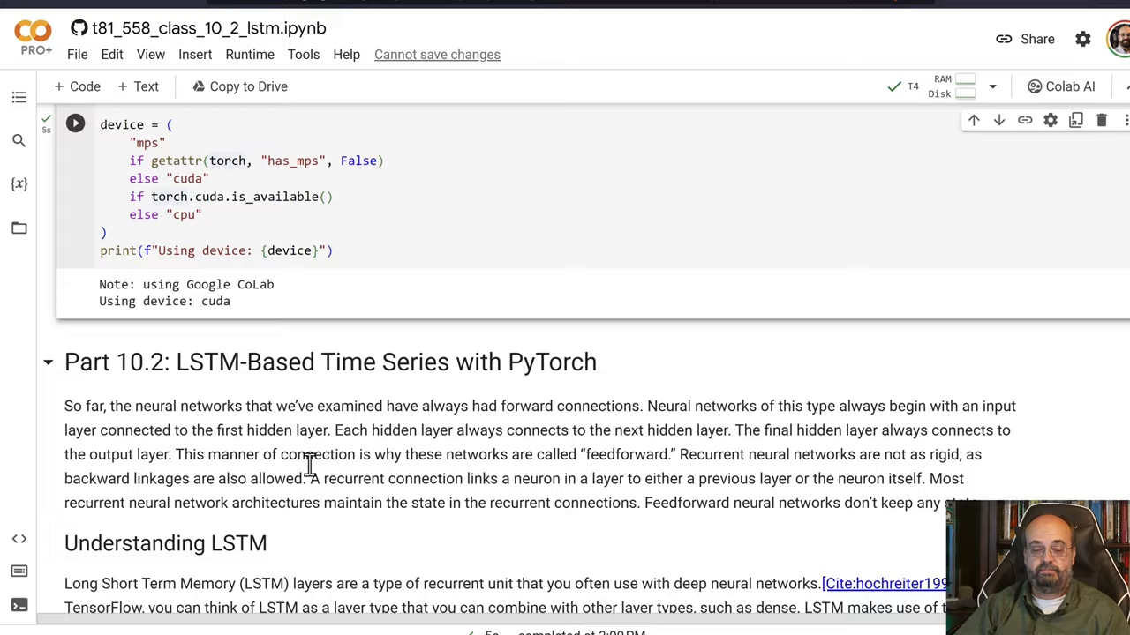
scroll(down, 3)
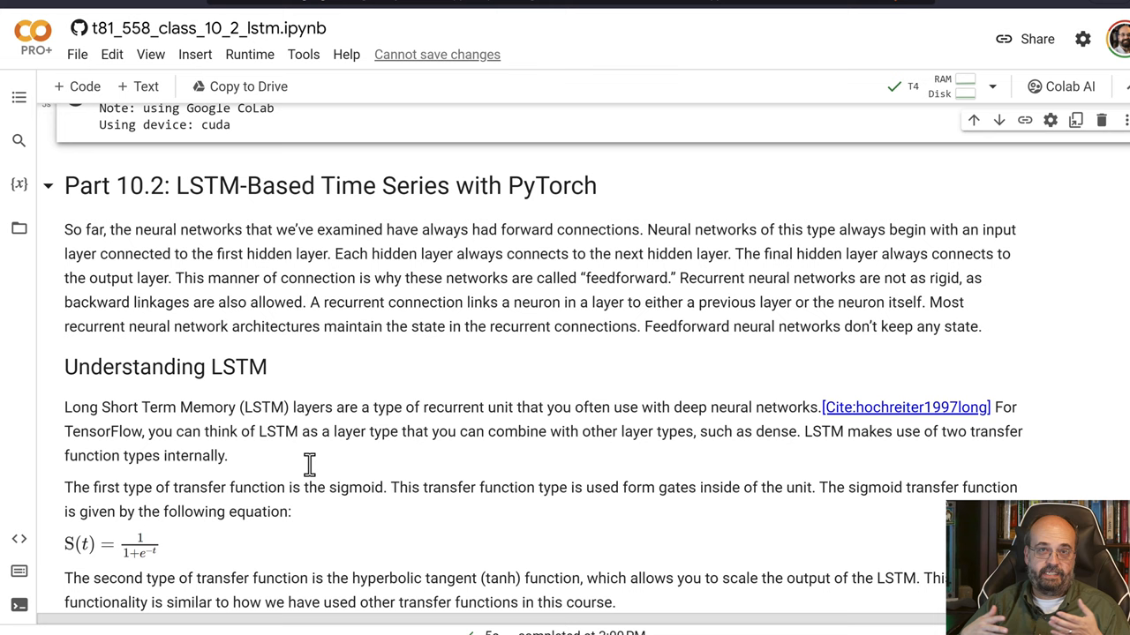
mouse_move(369, 581)
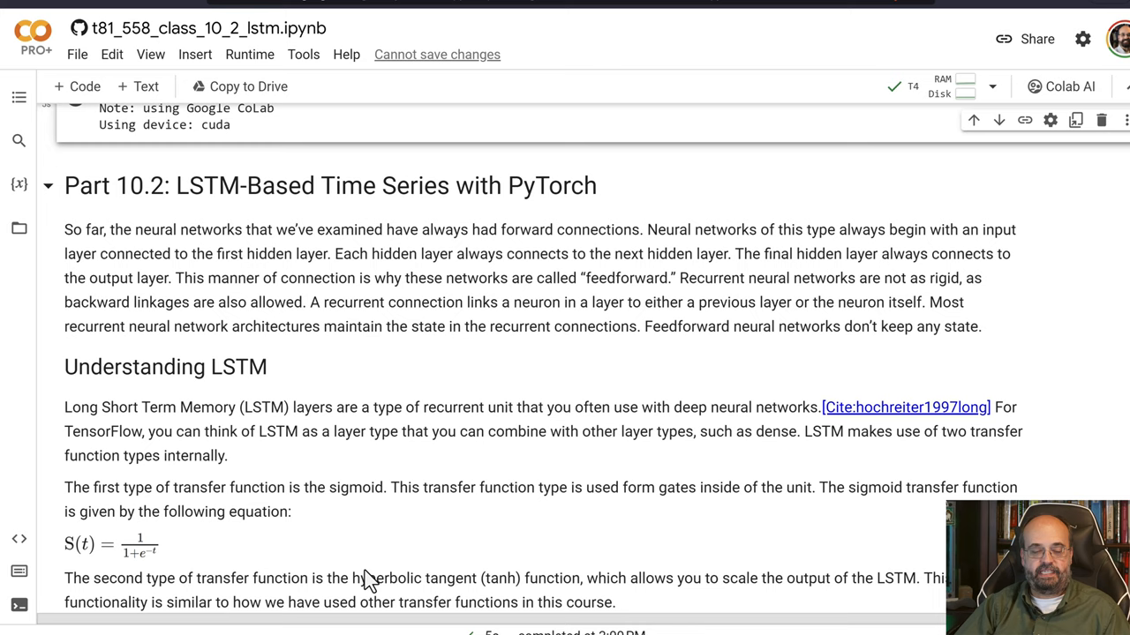
- Run the matplotlib sigmoid/tanh cell and scroll down to its Sigmoid curve plot
scroll(down, 3)
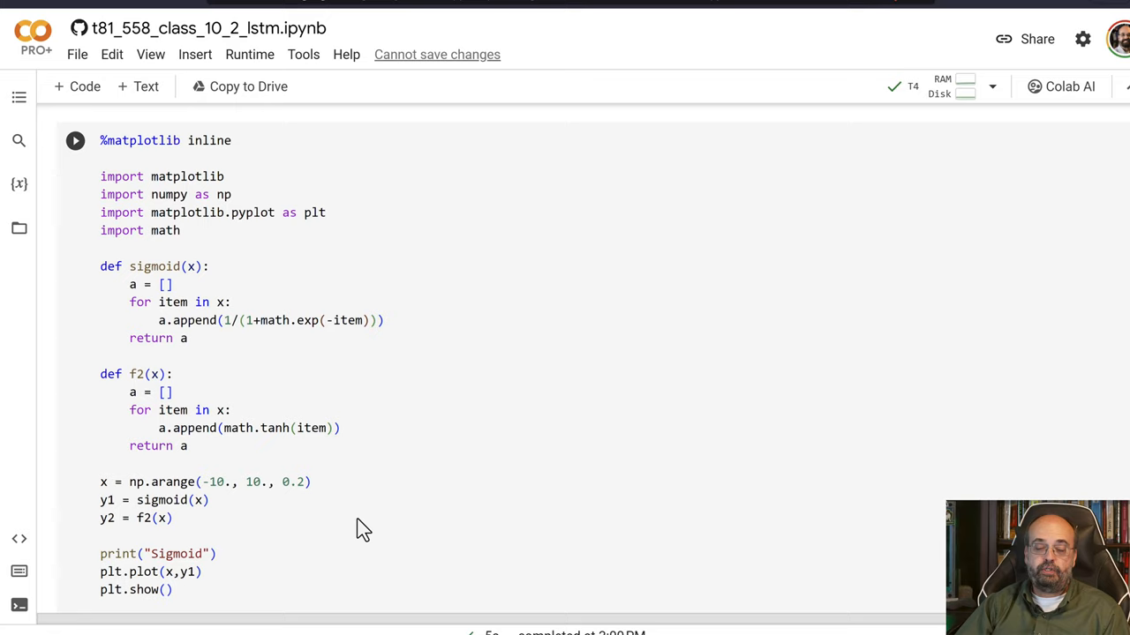
click(75, 140)
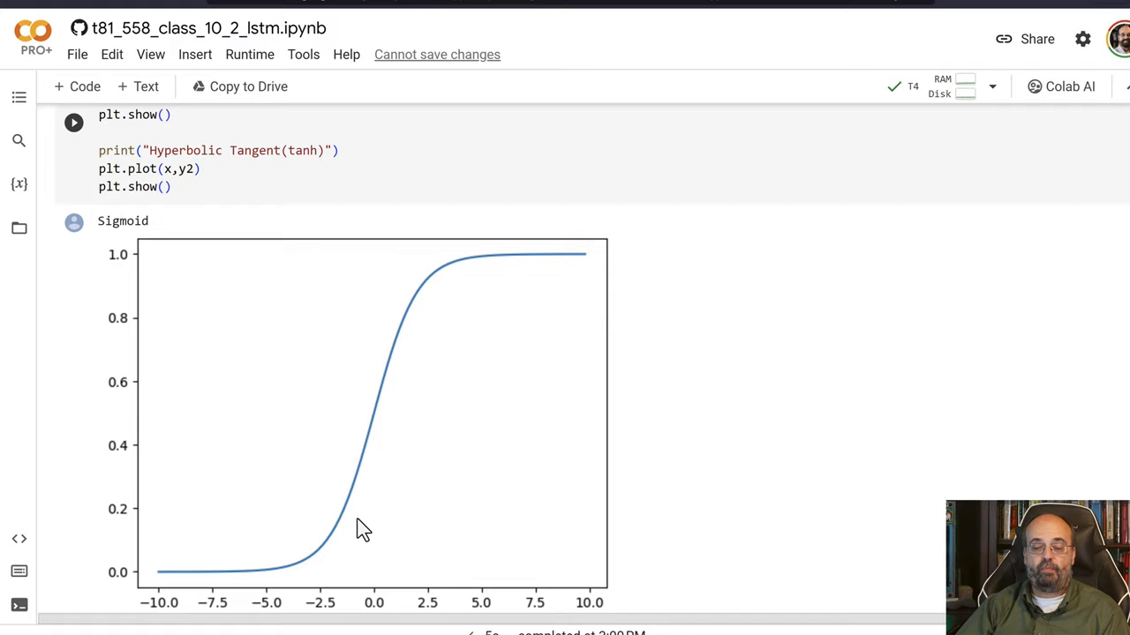
scroll(down, 3)
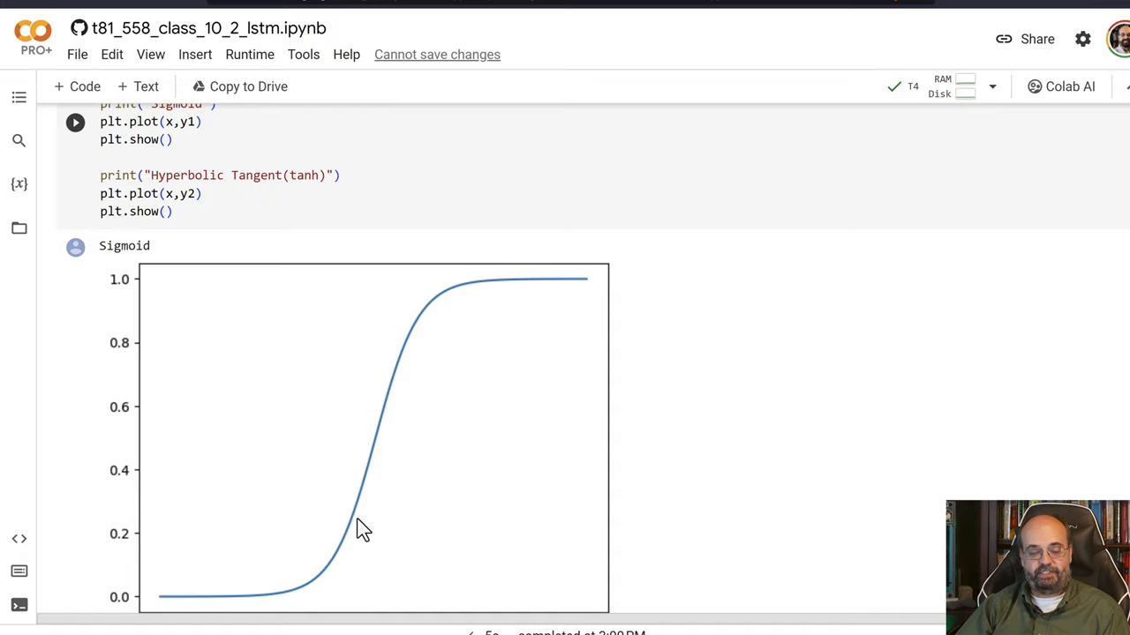
scroll(down, 3)
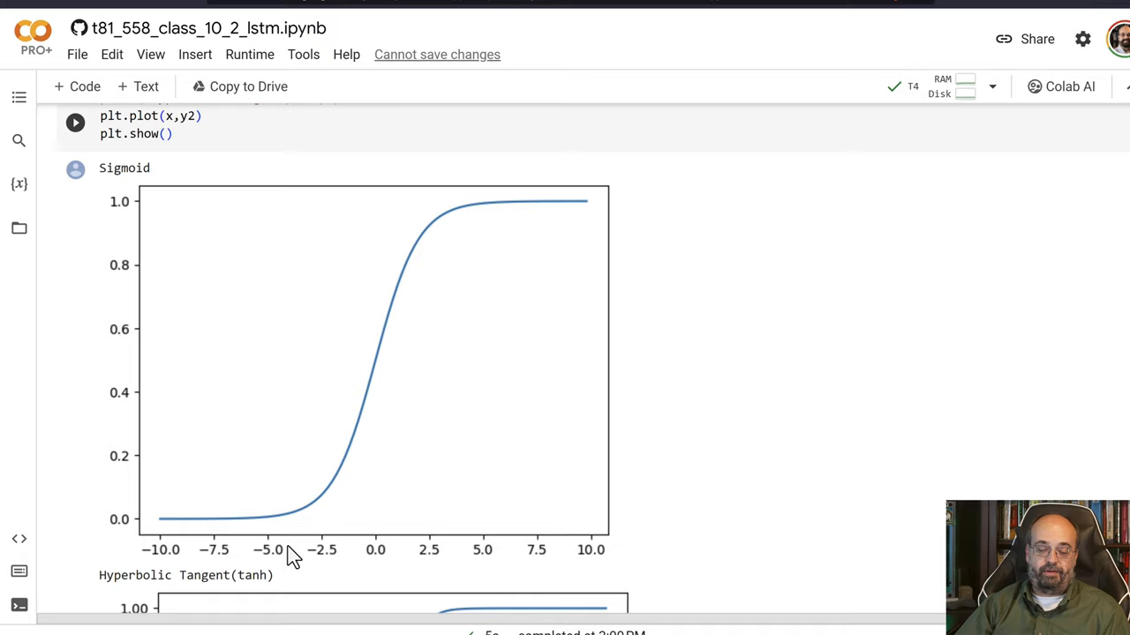
scroll(down, 3)
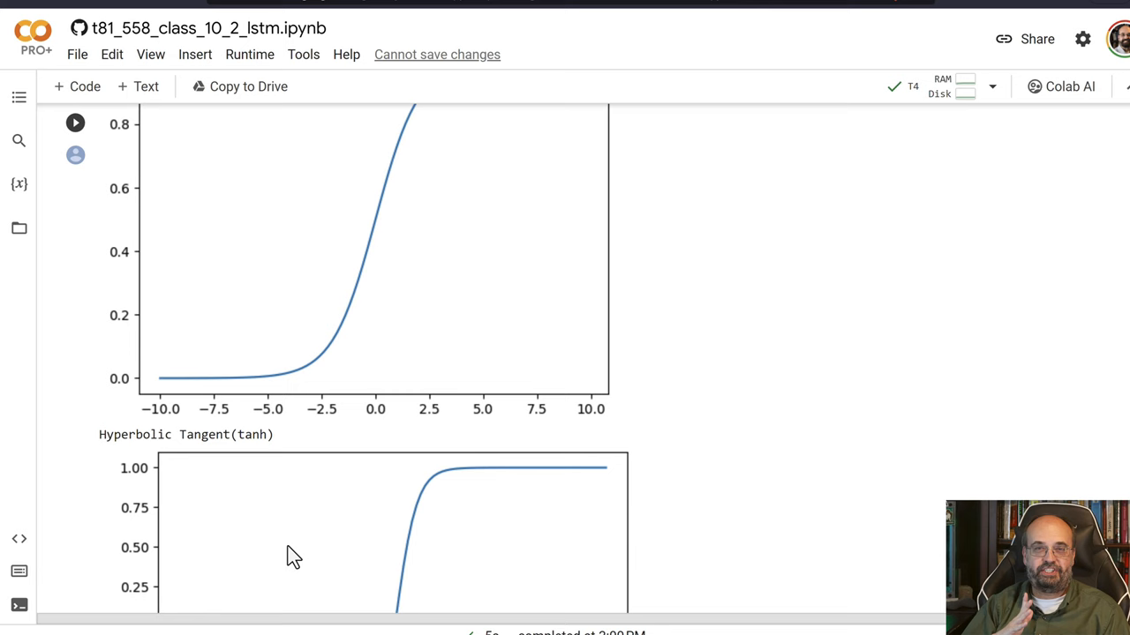
scroll(down, 3)
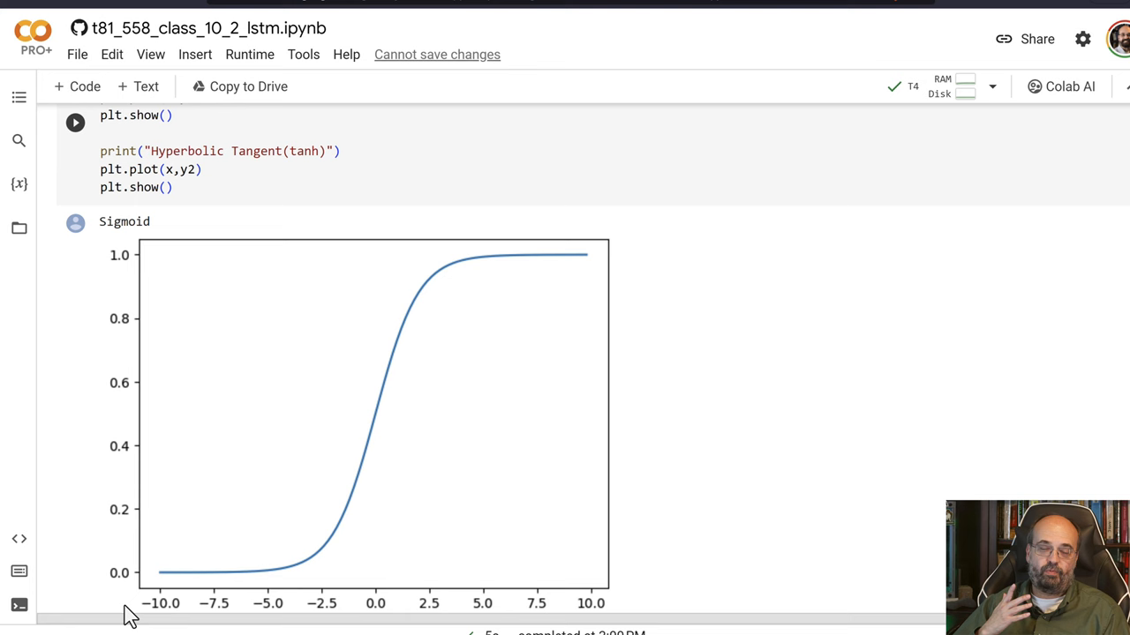
mouse_move(218, 572)
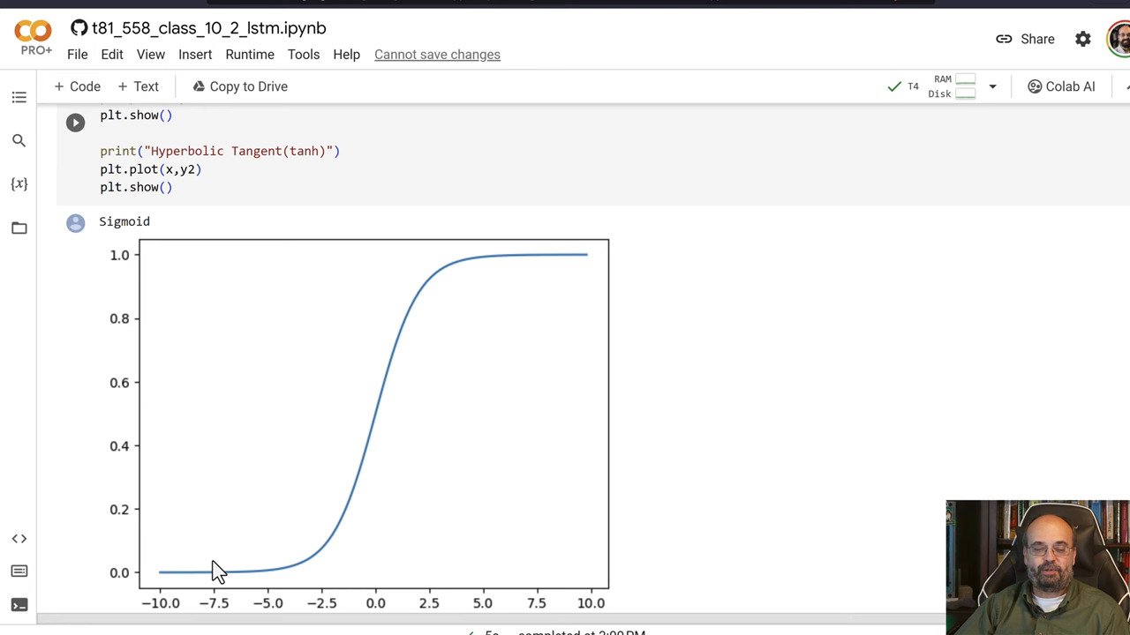
mouse_move(431, 351)
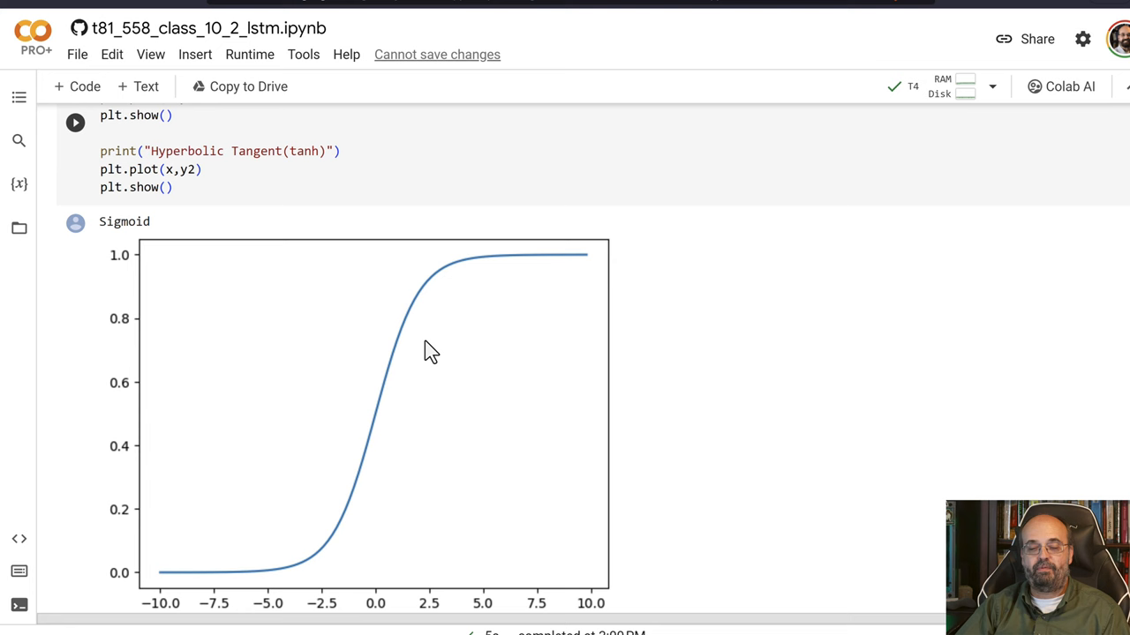
mouse_move(132, 598)
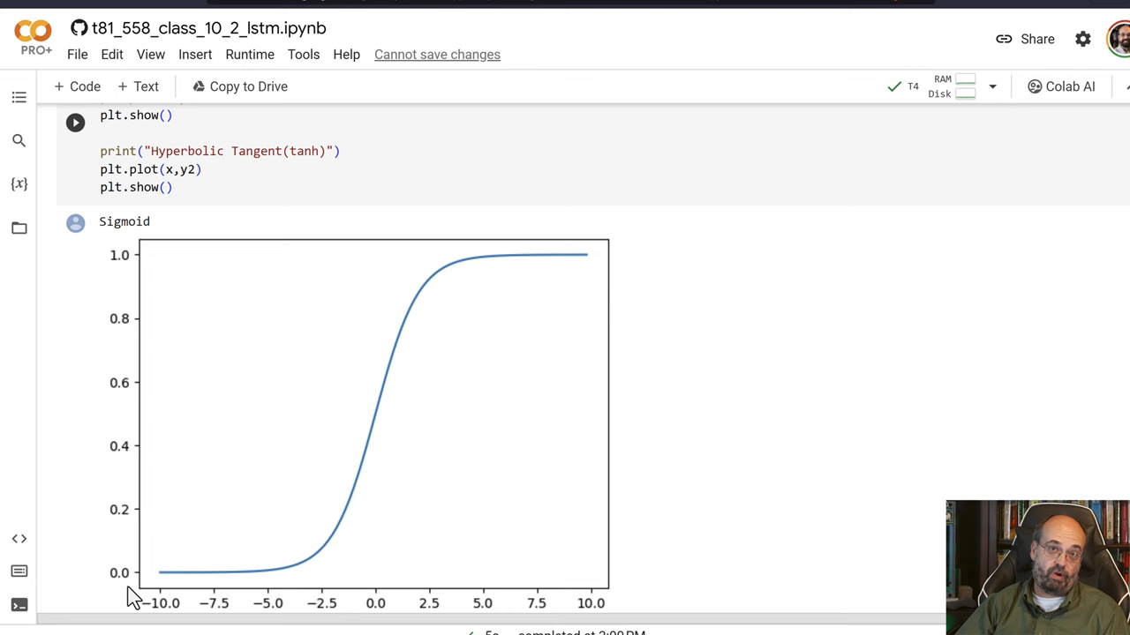
mouse_move(541, 236)
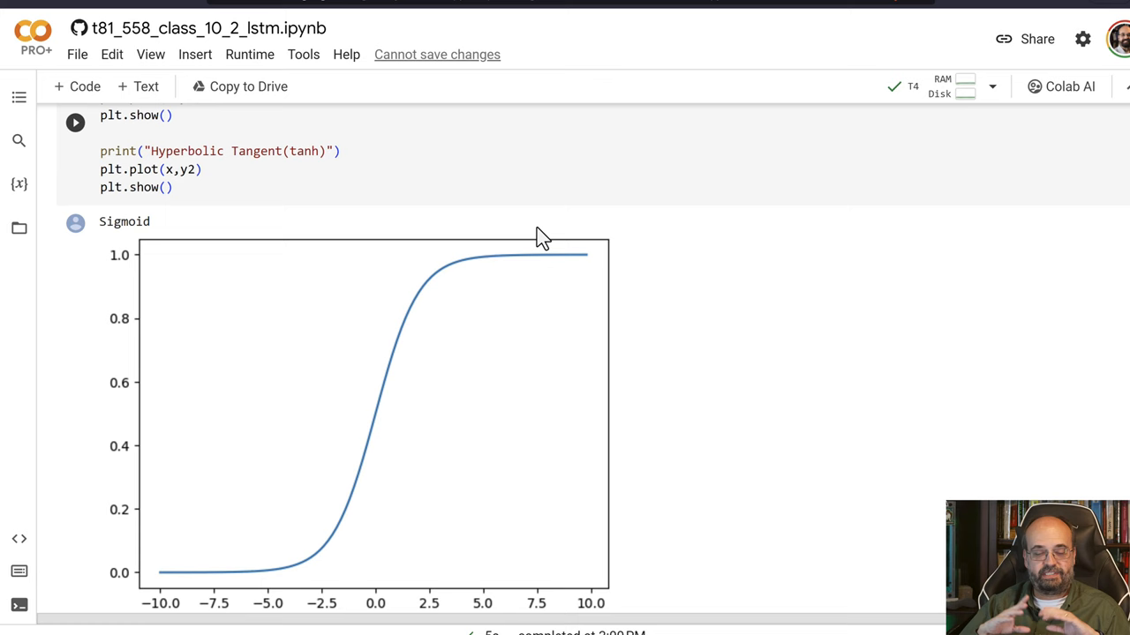
scroll(down, 3)
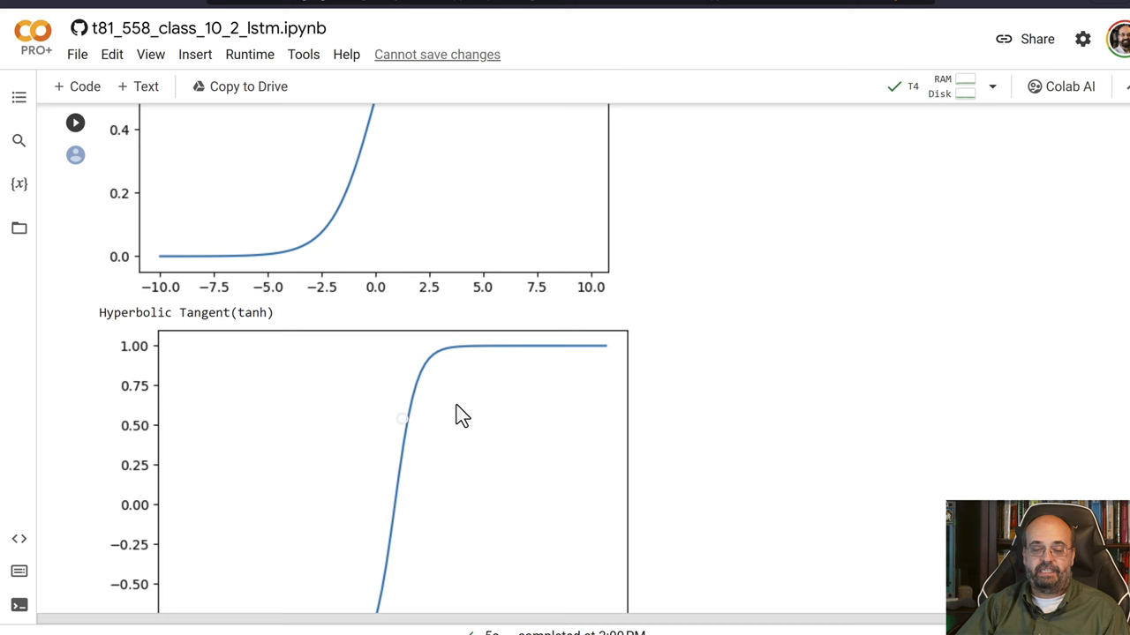
mouse_move(490, 379)
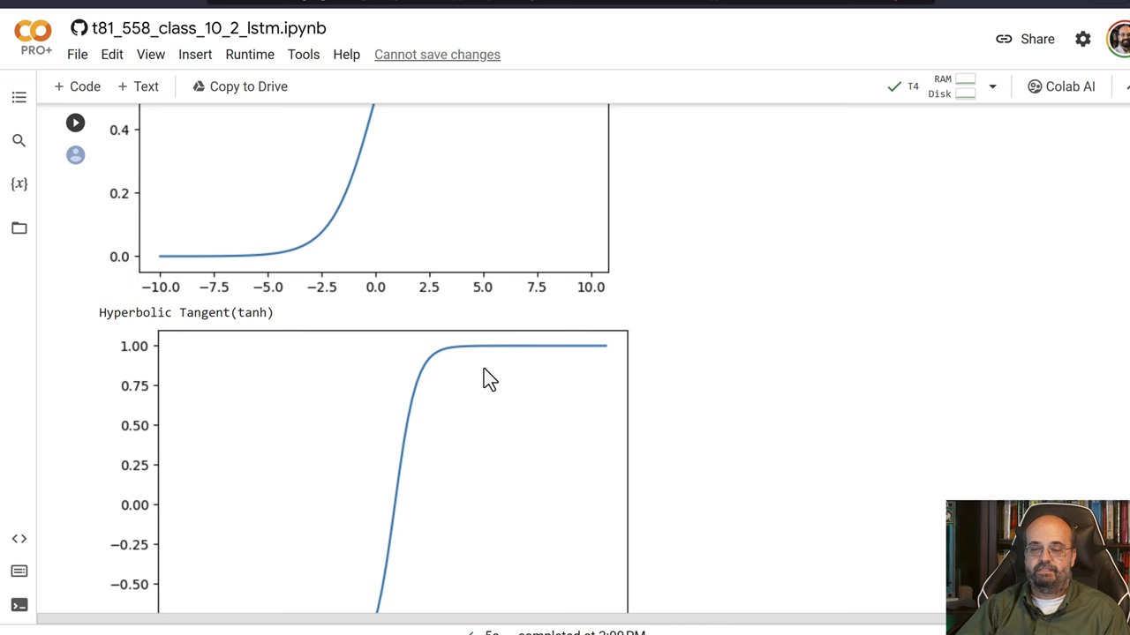
scroll(down, 3)
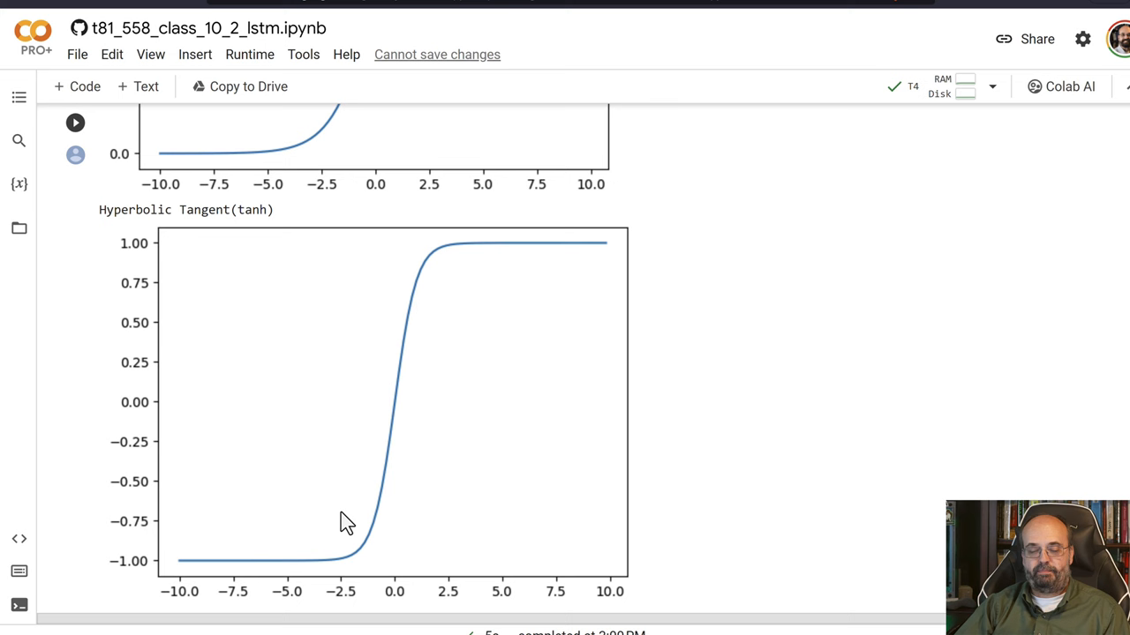
mouse_move(155, 260)
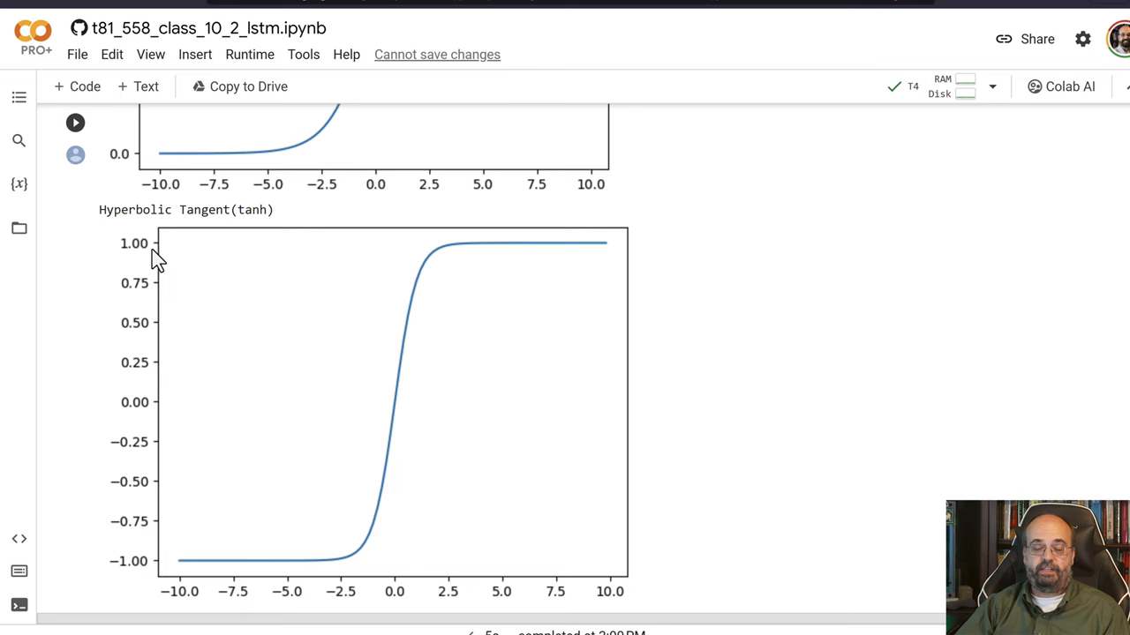
mouse_move(192, 291)
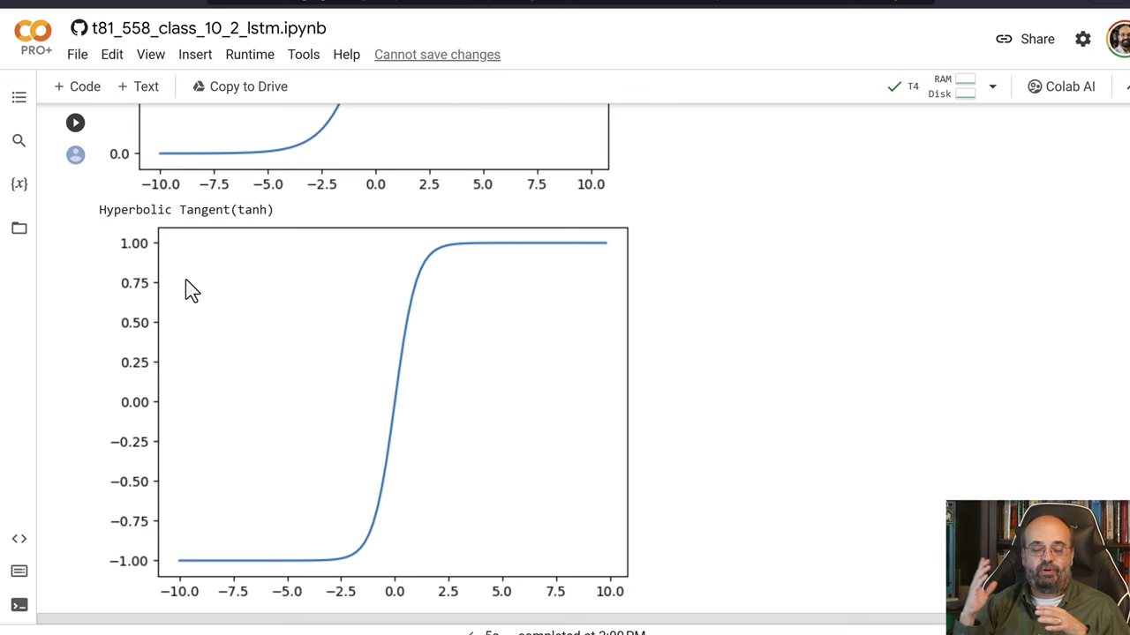
mouse_move(100, 564)
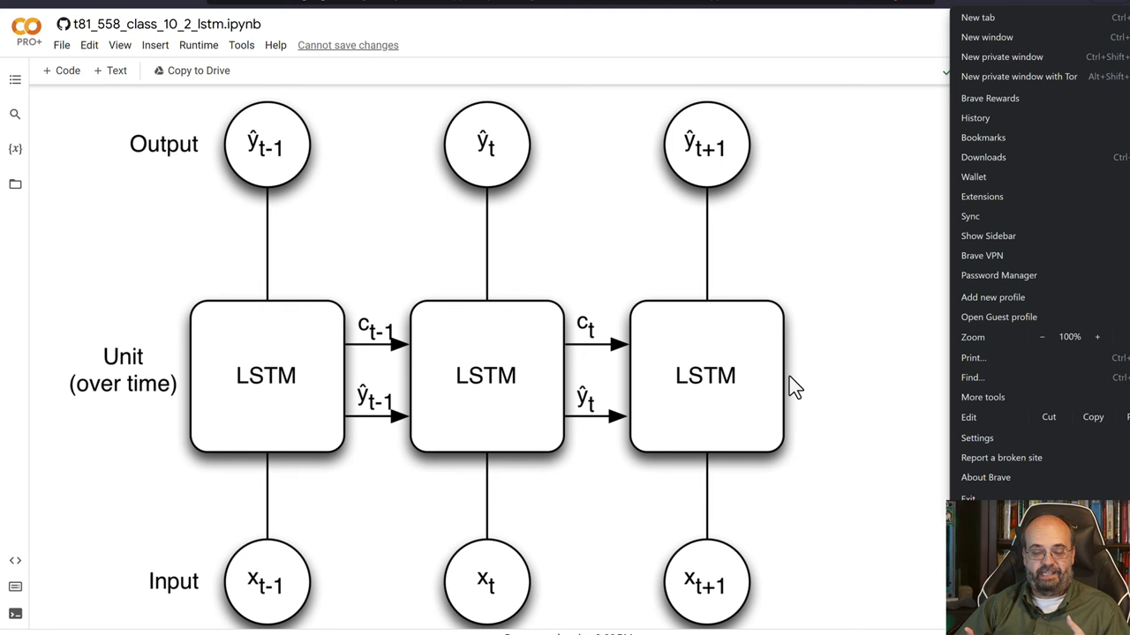
mouse_move(303, 554)
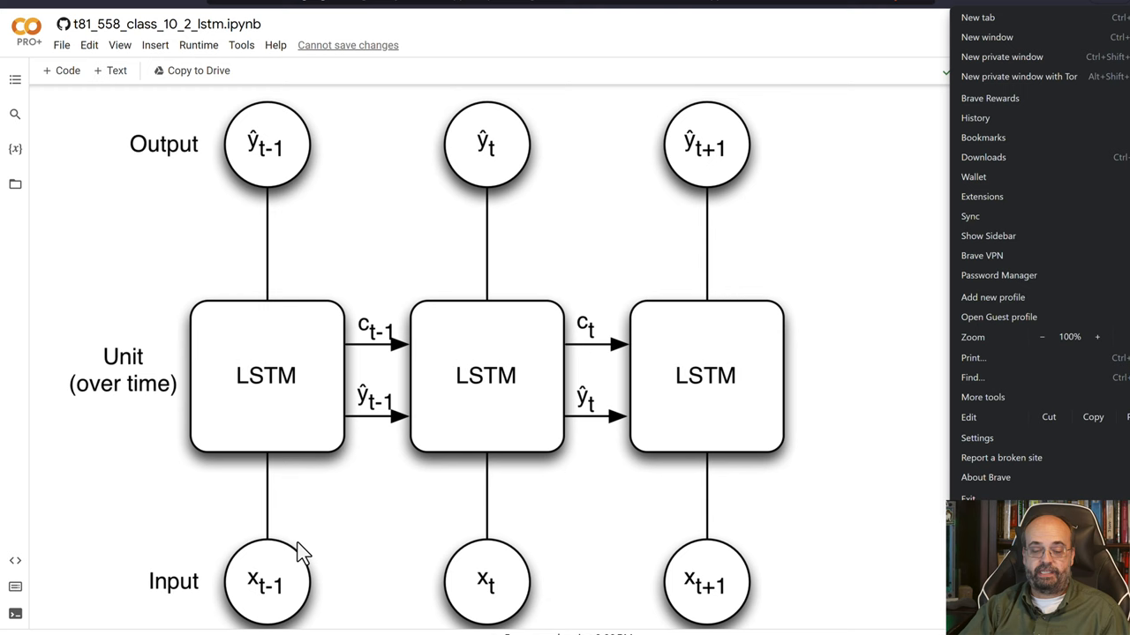
mouse_move(488, 591)
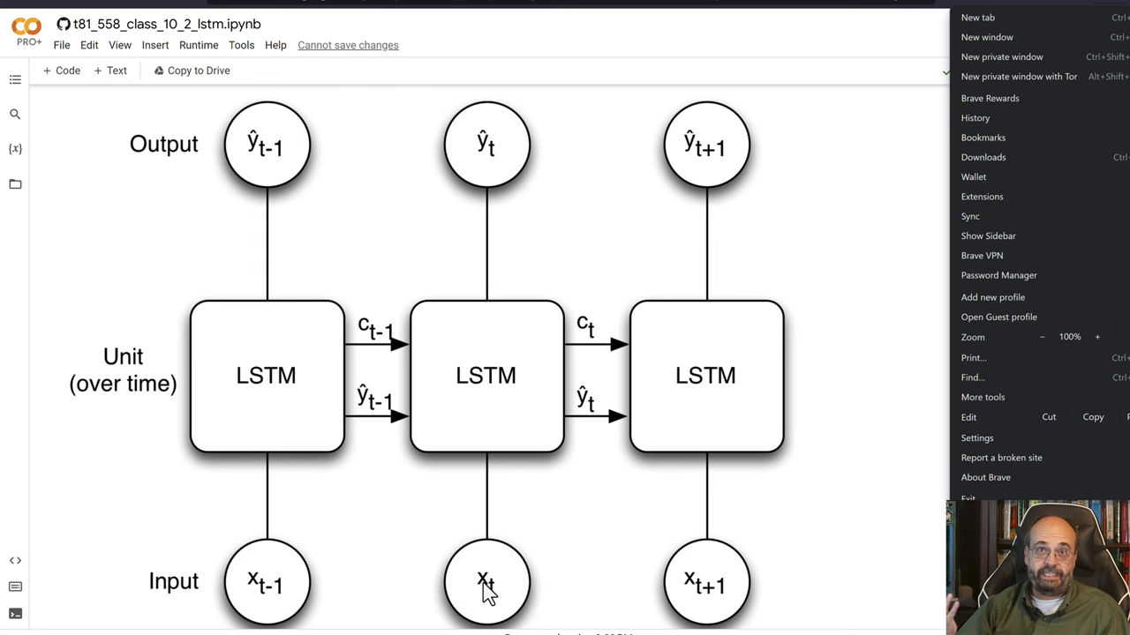
mouse_move(737, 600)
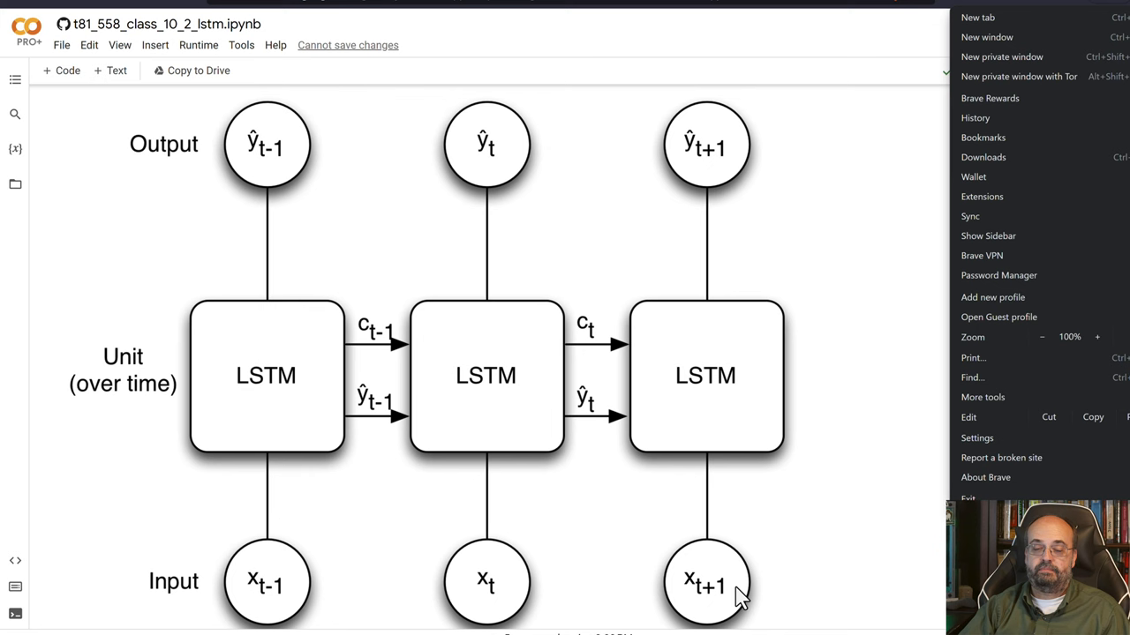
mouse_move(743, 529)
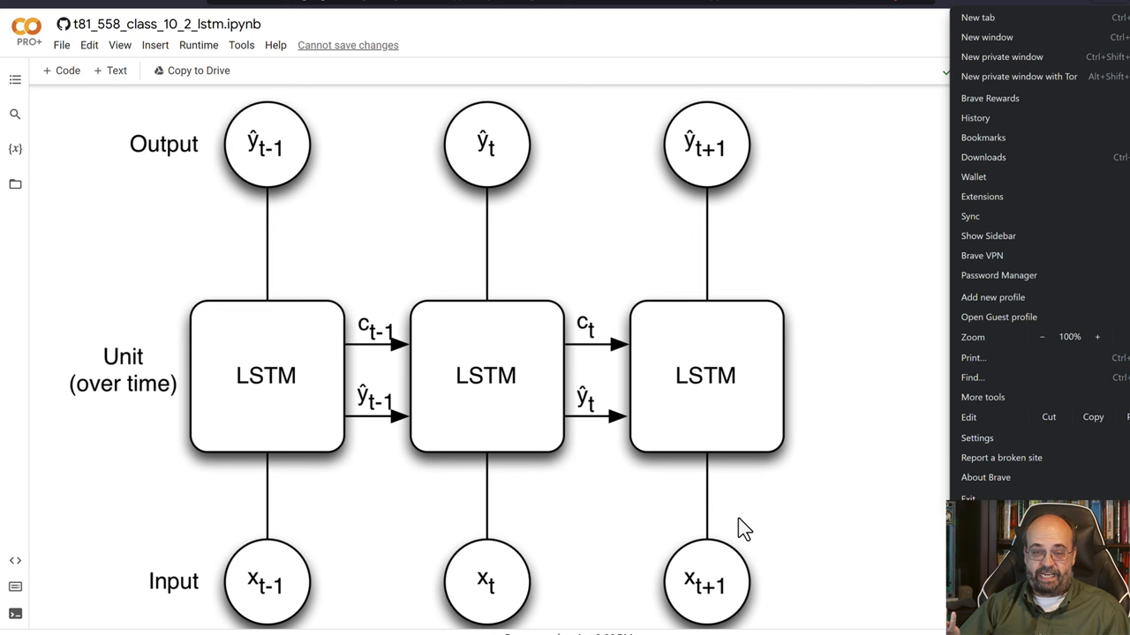
mouse_move(351, 369)
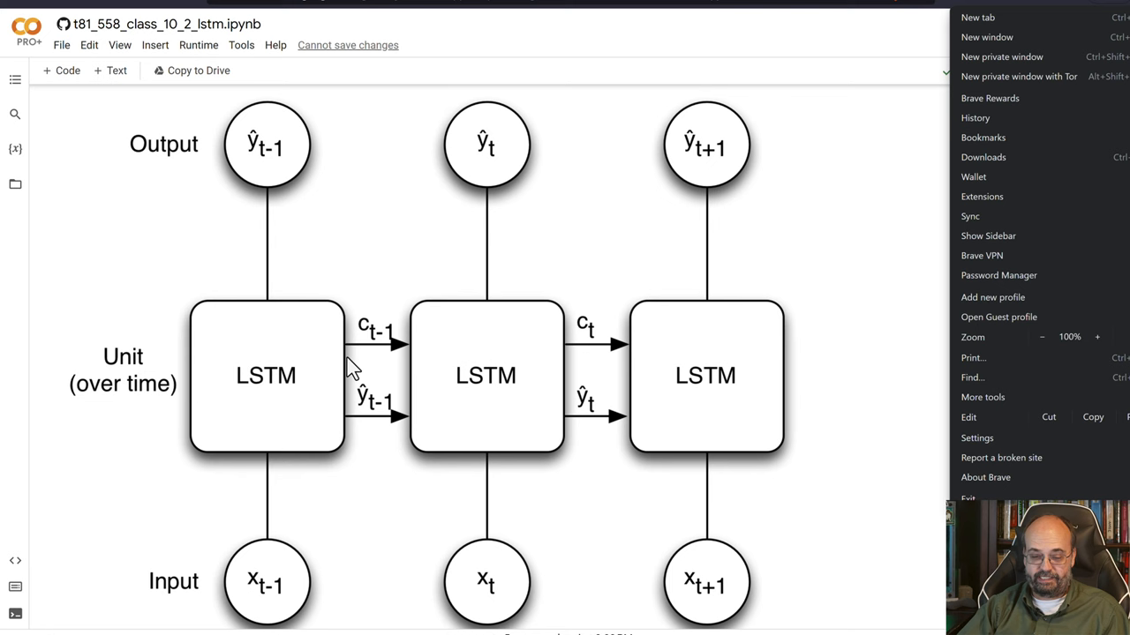
mouse_move(247, 615)
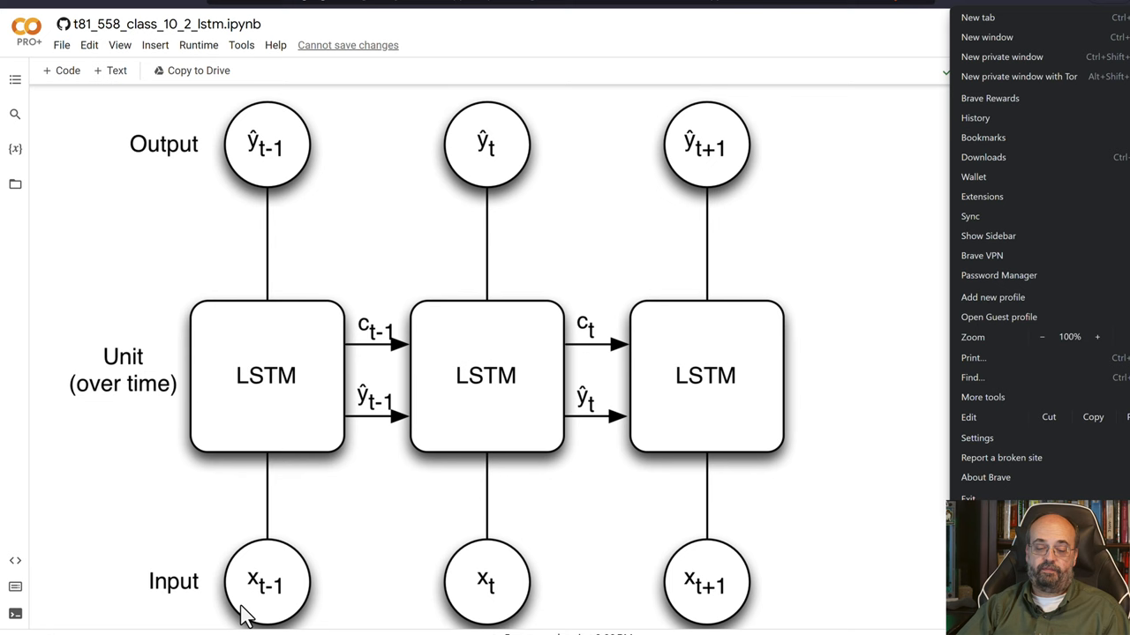
mouse_move(294, 351)
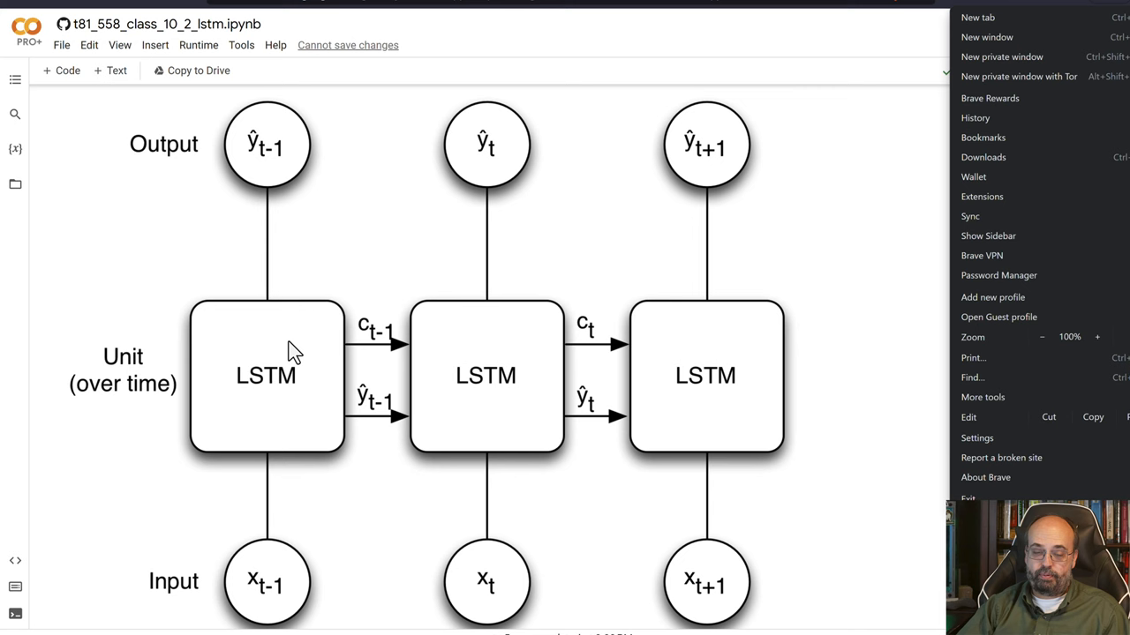
mouse_move(265, 185)
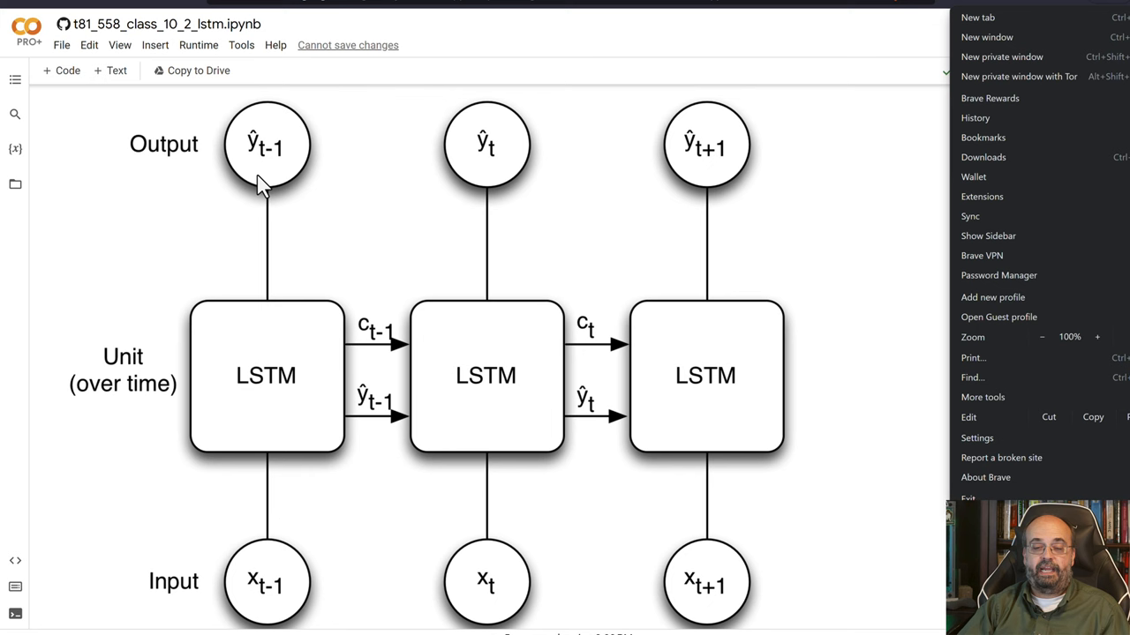
mouse_move(255, 256)
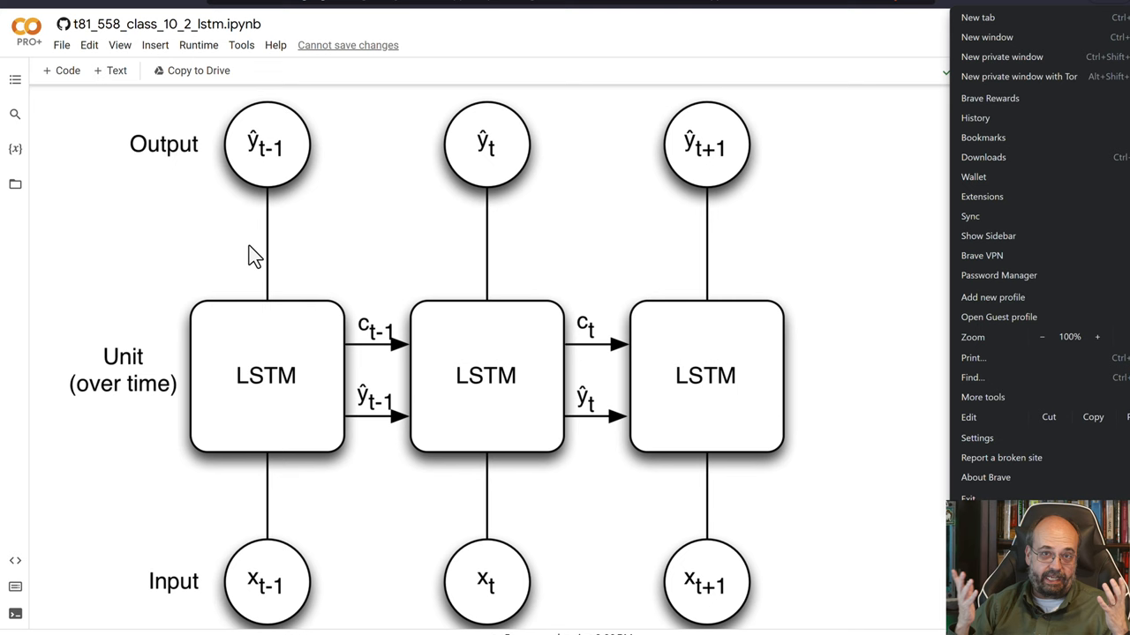
mouse_move(333, 439)
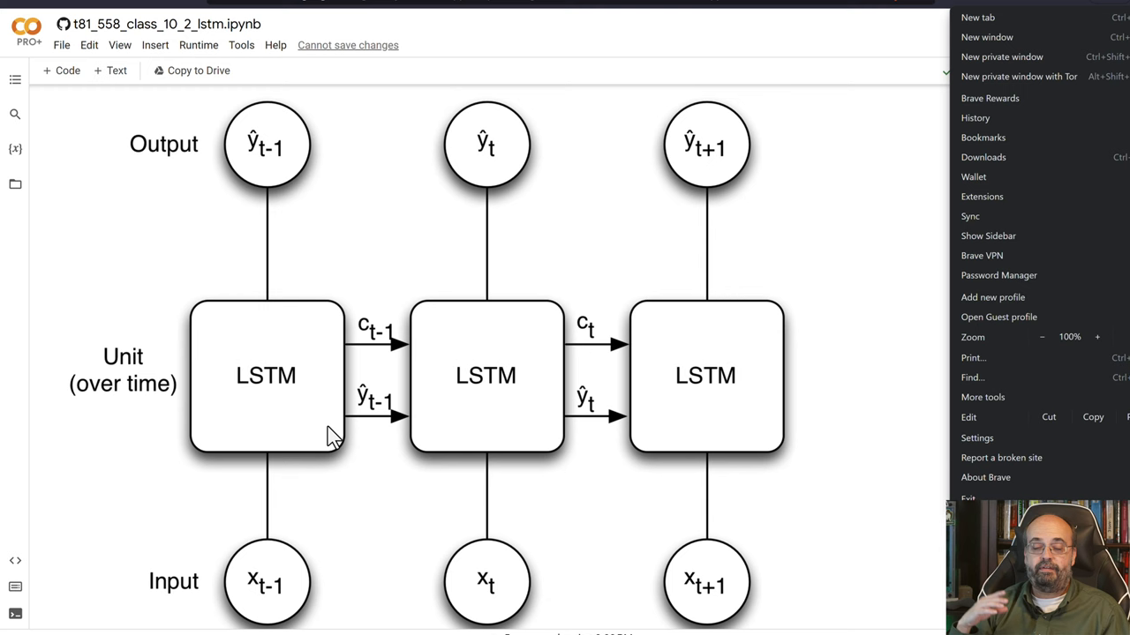
mouse_move(375, 353)
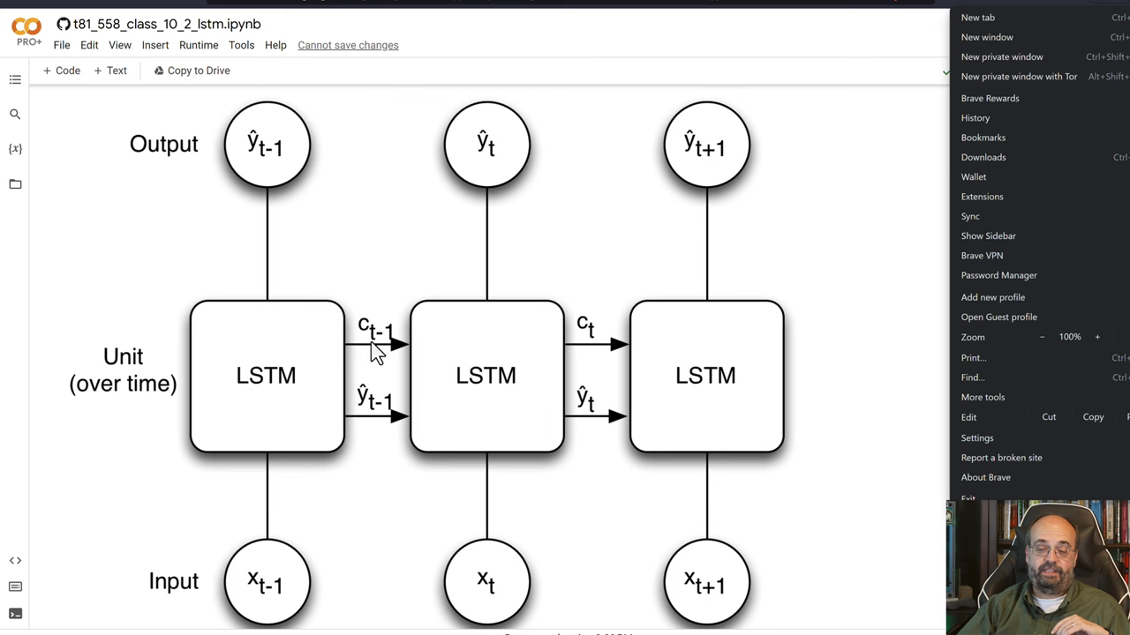
mouse_move(384, 345)
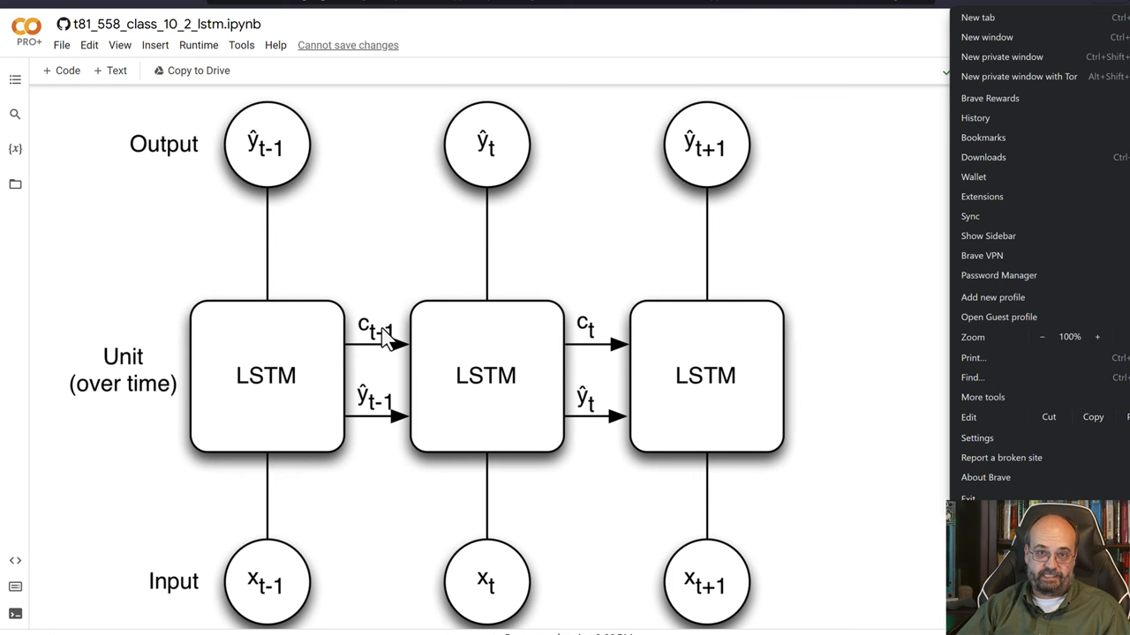
mouse_move(364, 402)
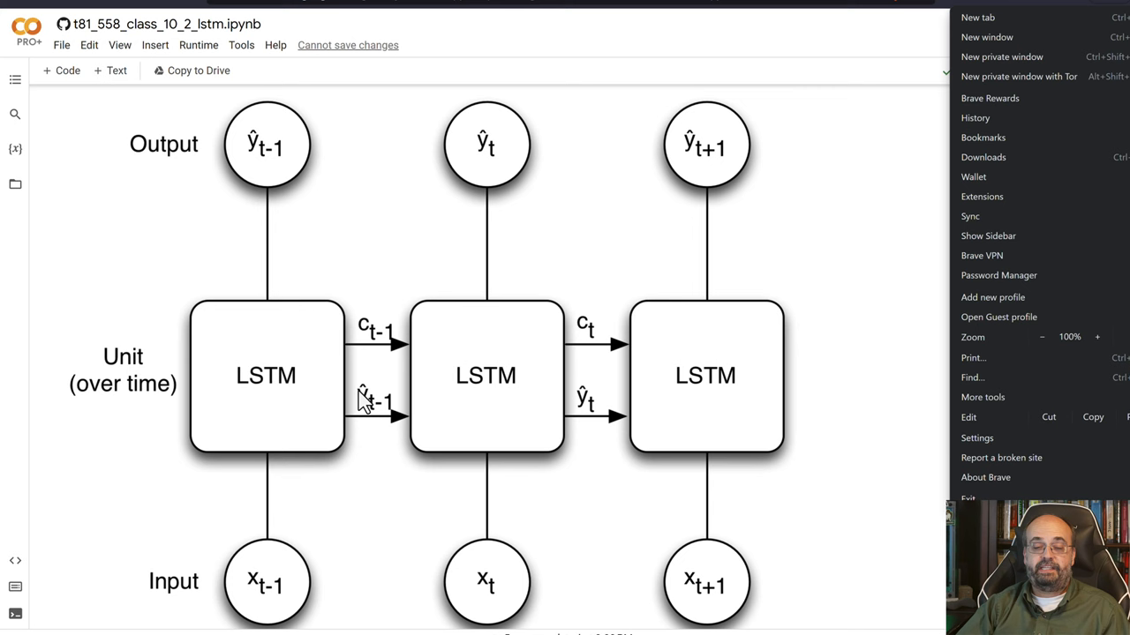
mouse_move(503, 428)
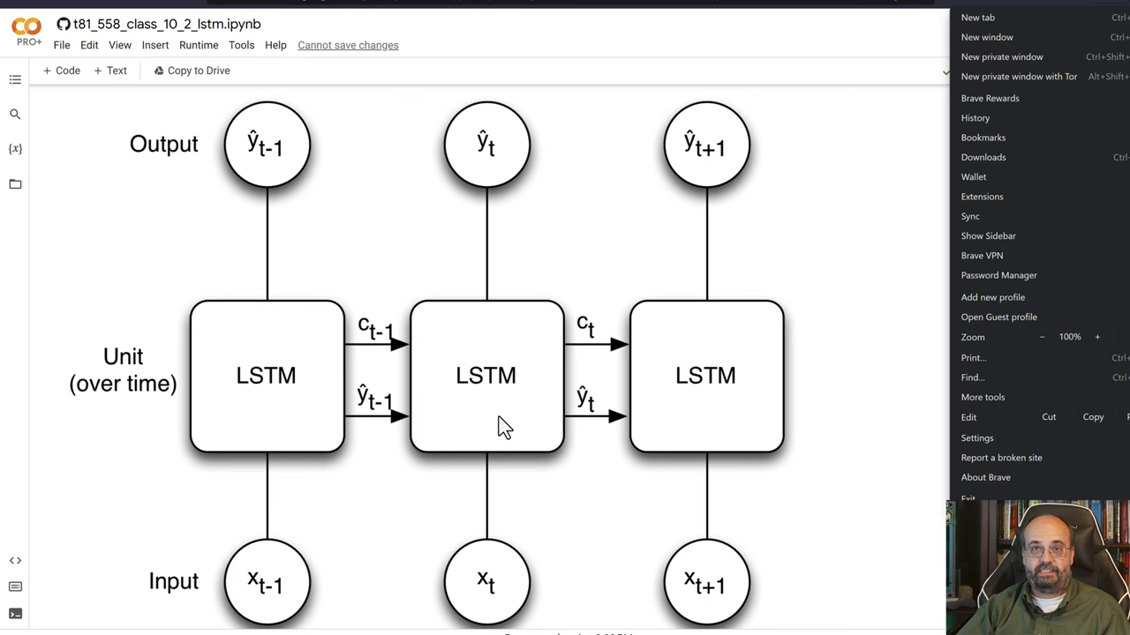
mouse_move(498, 501)
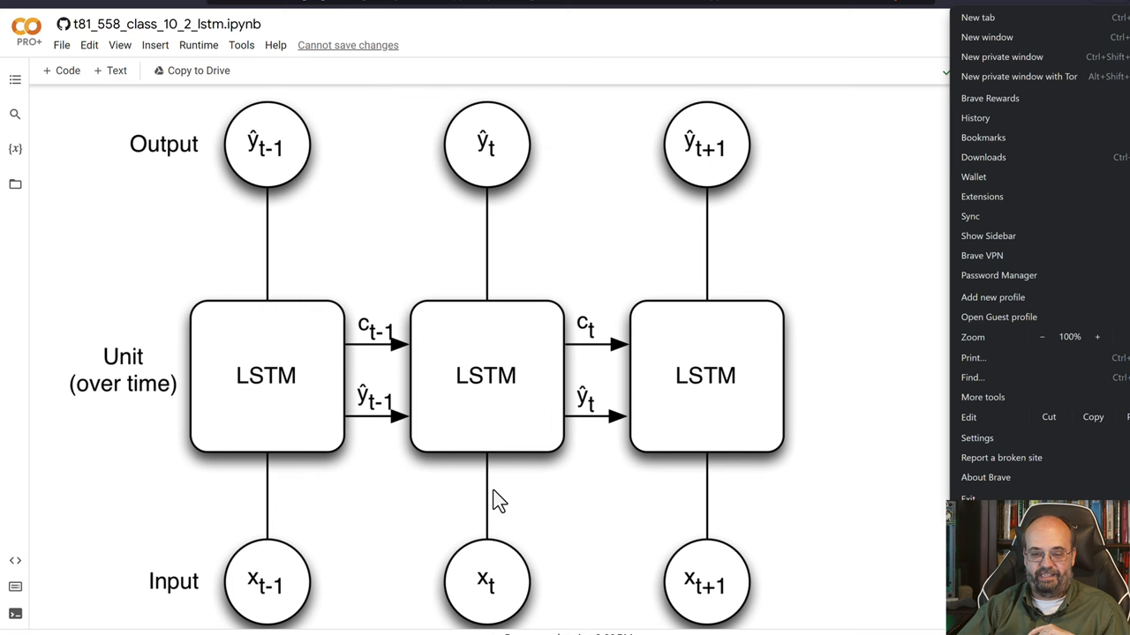
mouse_move(486, 393)
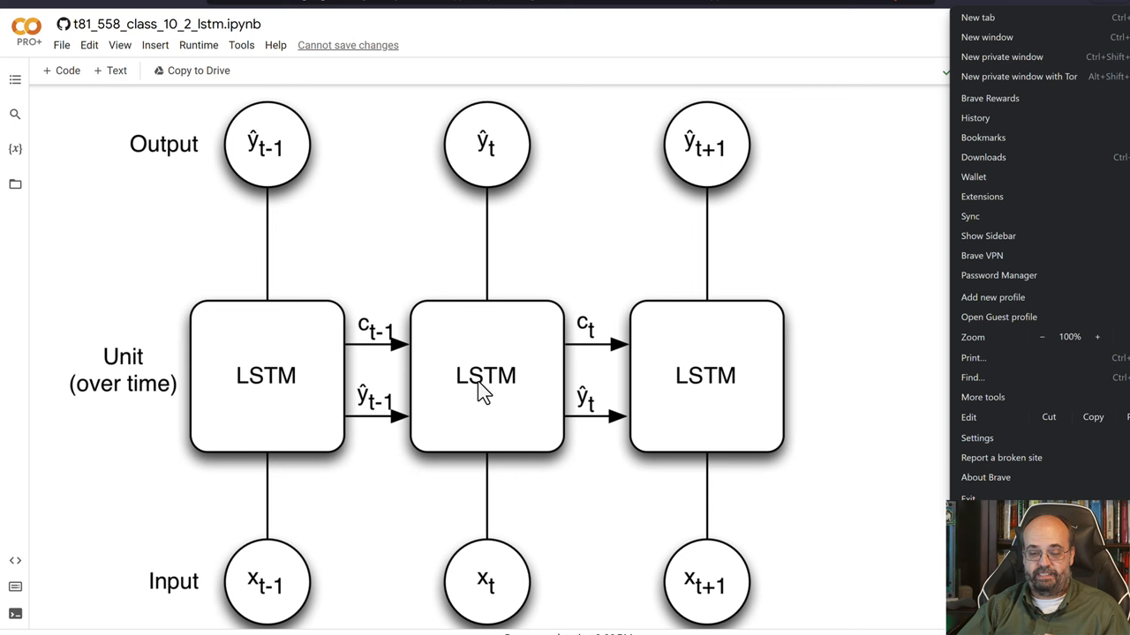
mouse_move(490, 168)
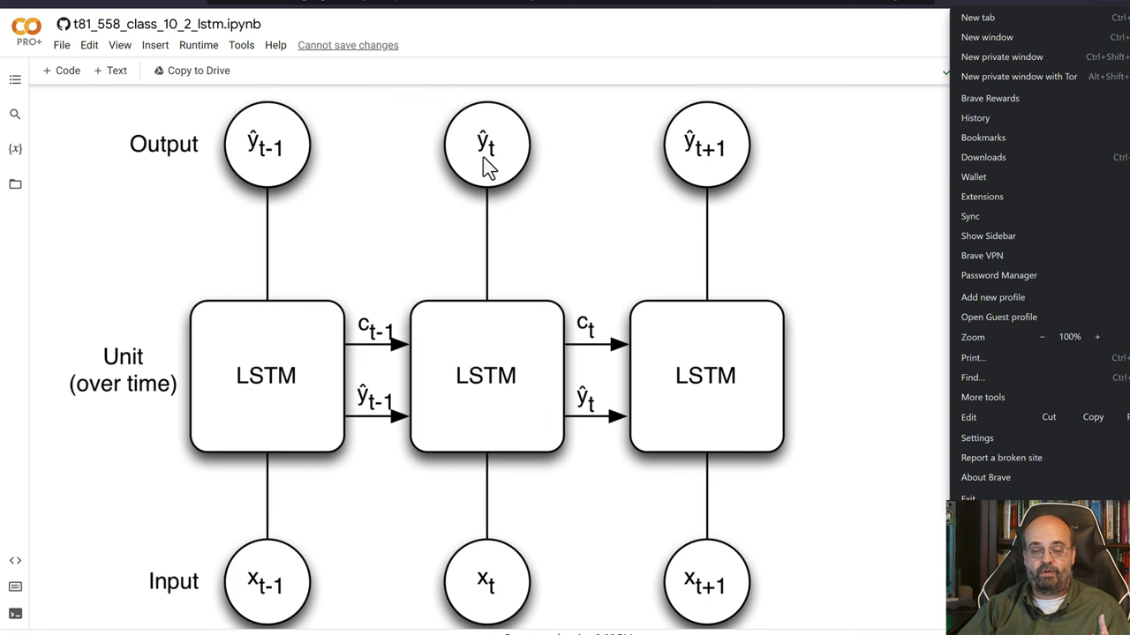
mouse_move(488, 579)
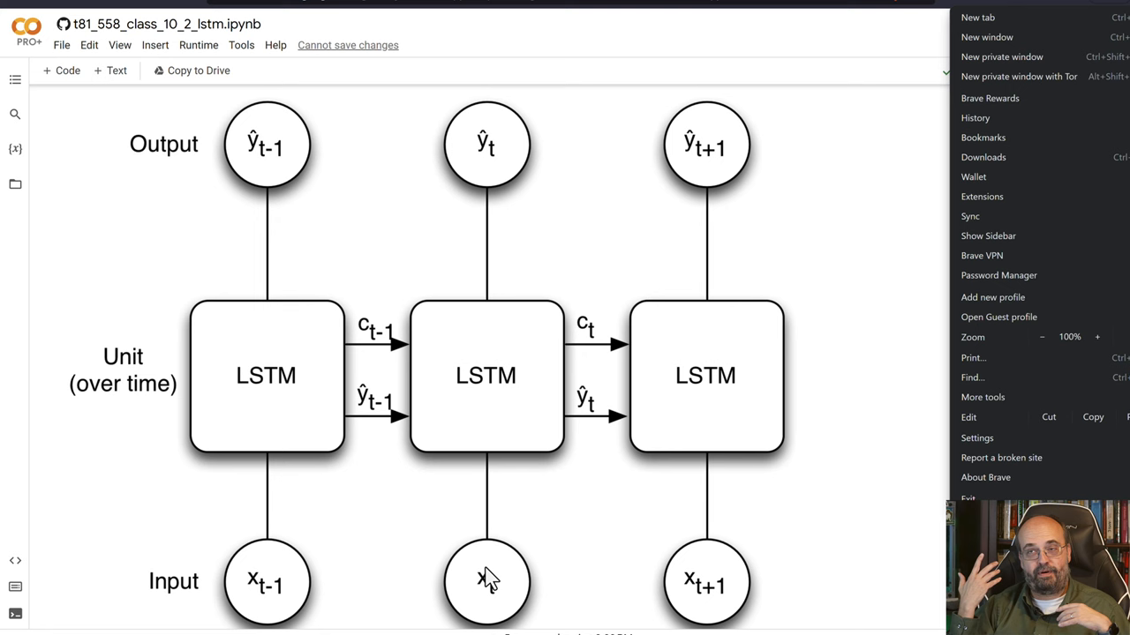
mouse_move(320, 371)
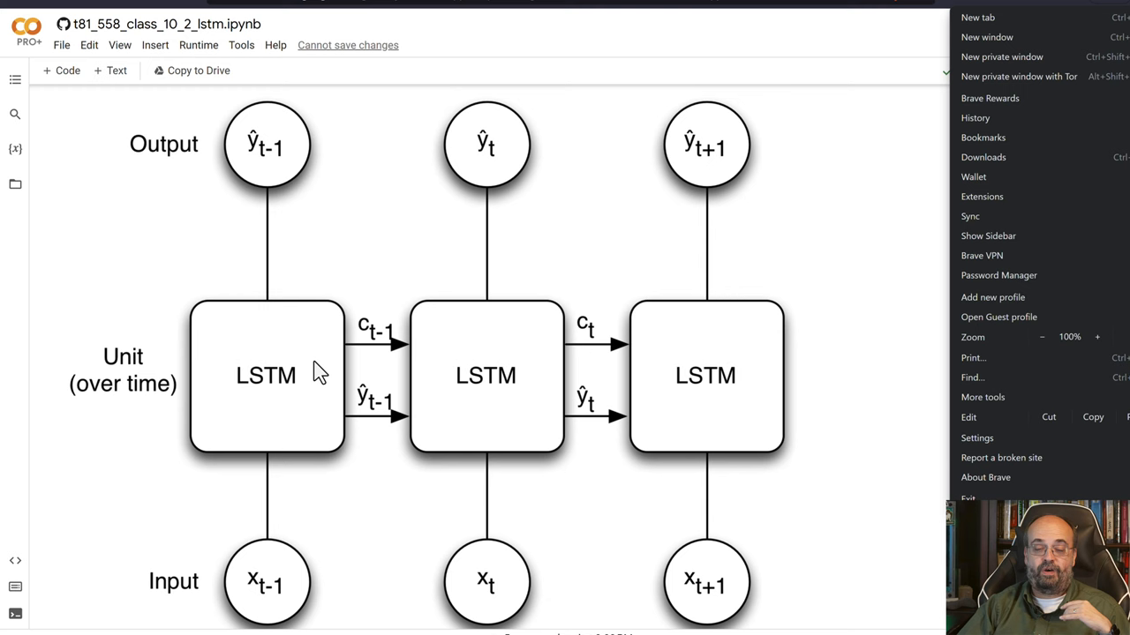
mouse_move(393, 364)
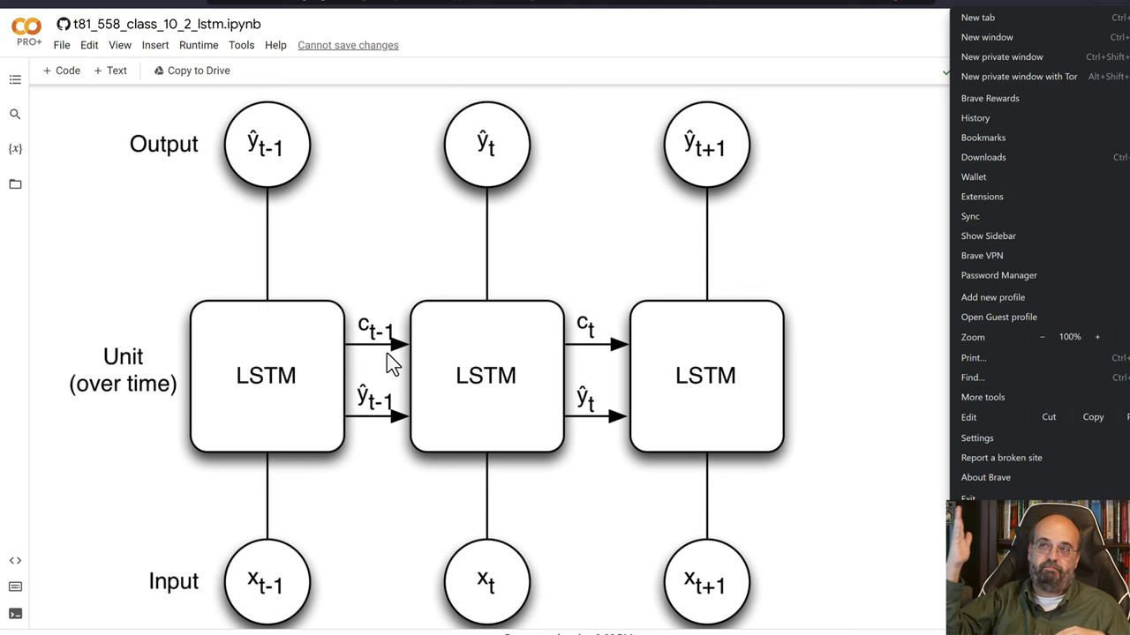
mouse_move(419, 439)
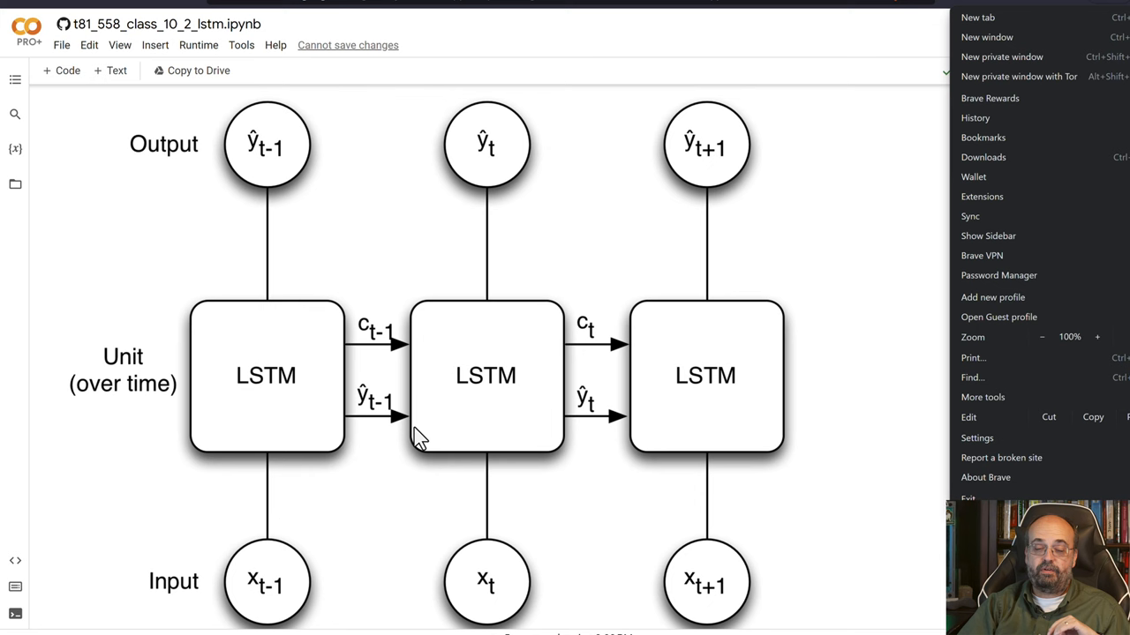
mouse_move(378, 422)
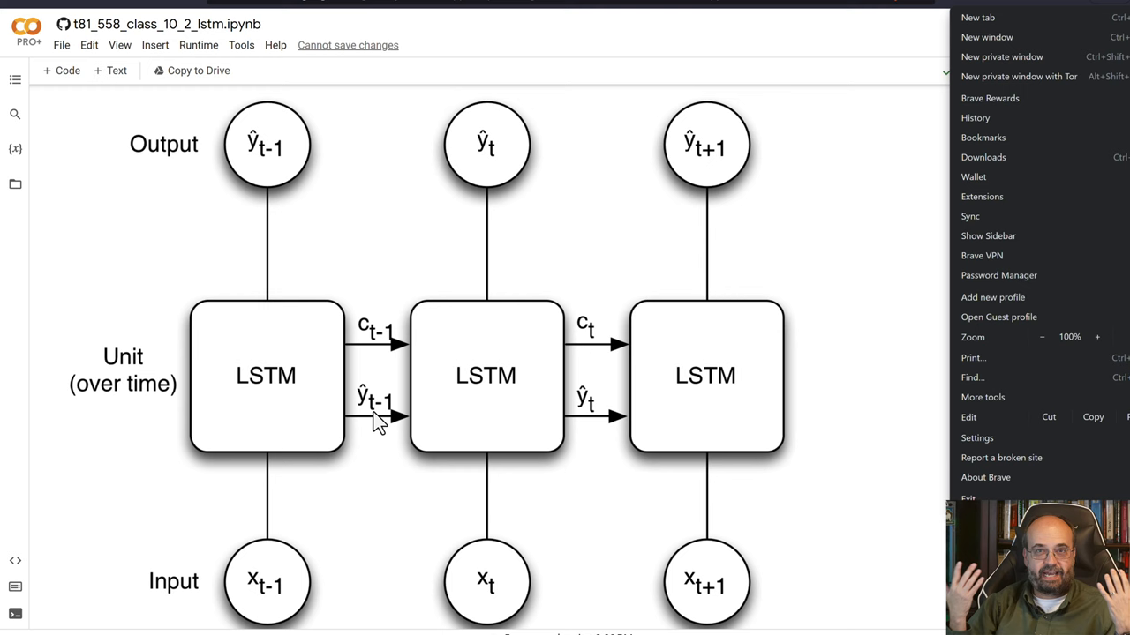
mouse_move(760, 388)
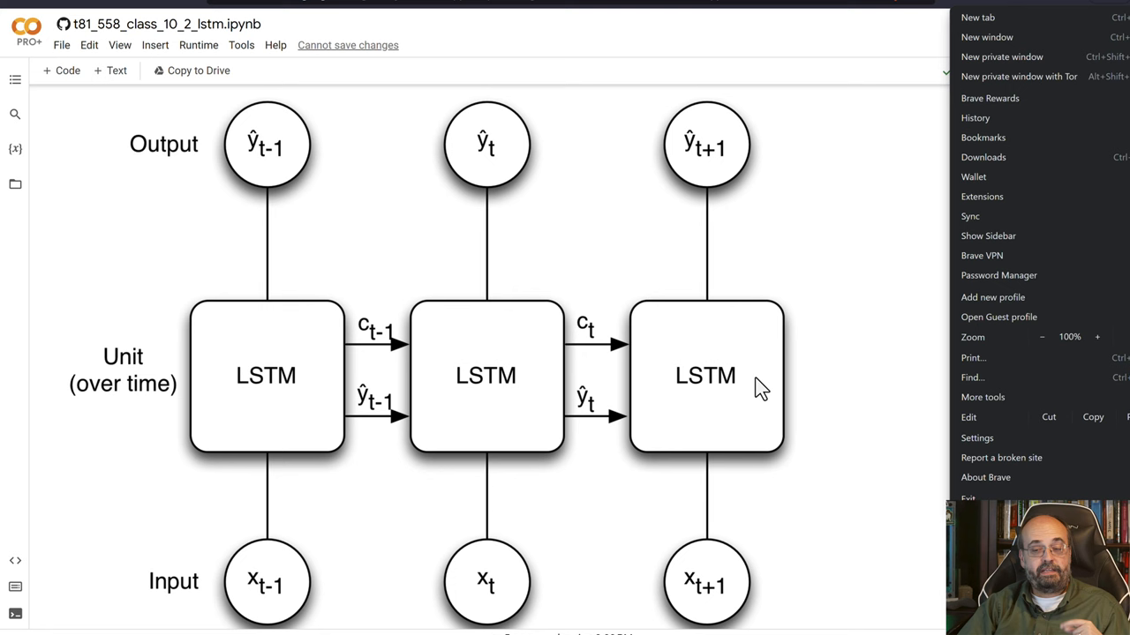
mouse_move(741, 401)
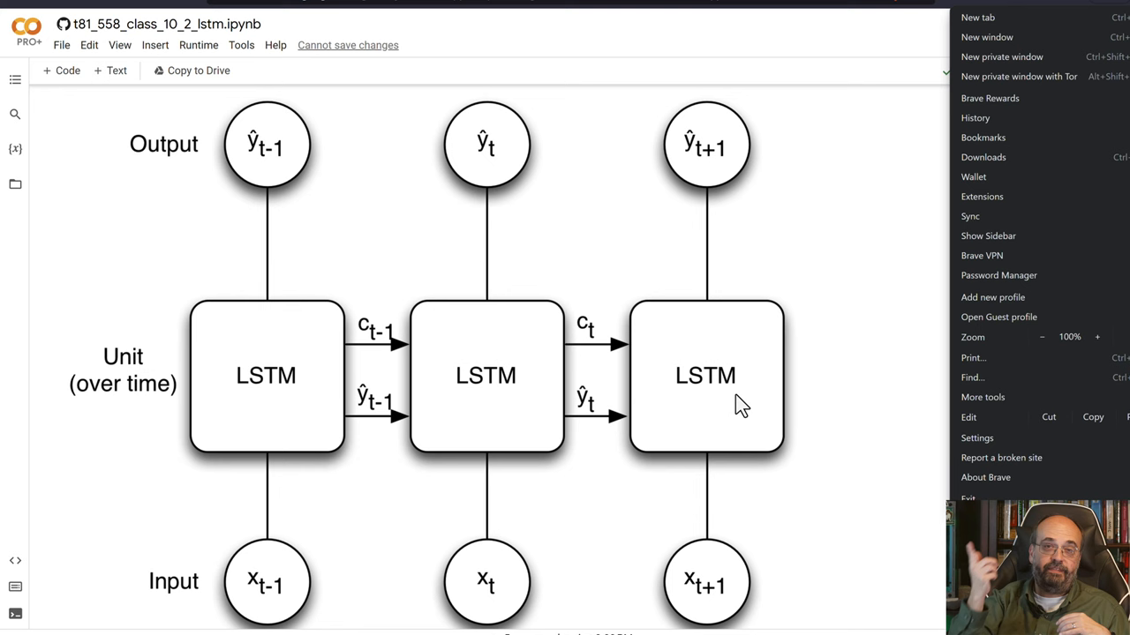
mouse_move(710, 400)
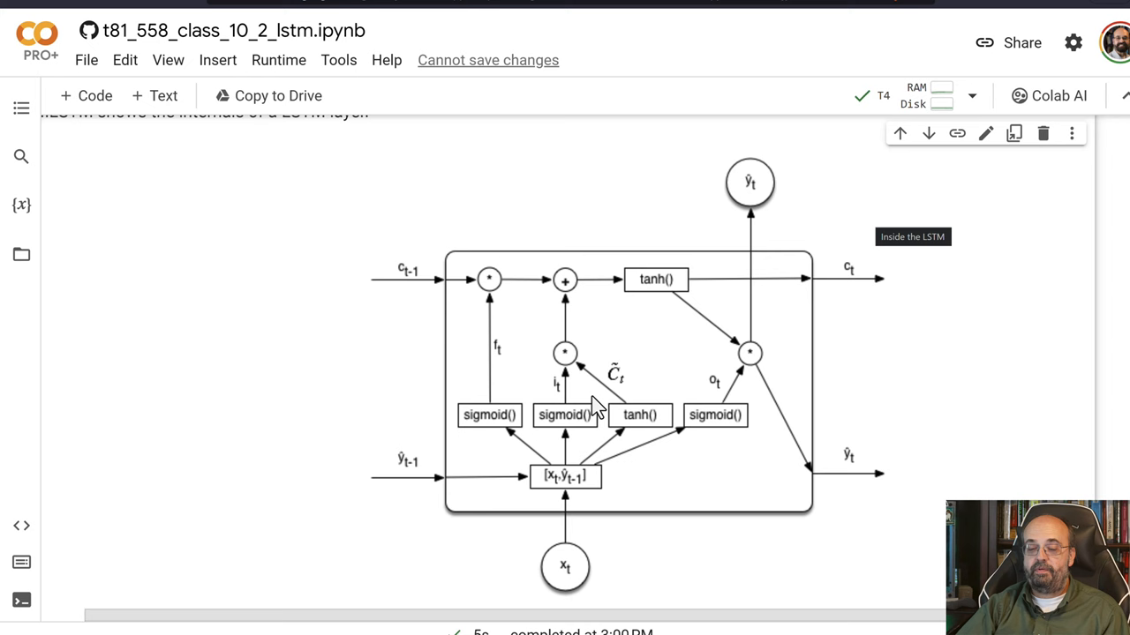
mouse_move(427, 471)
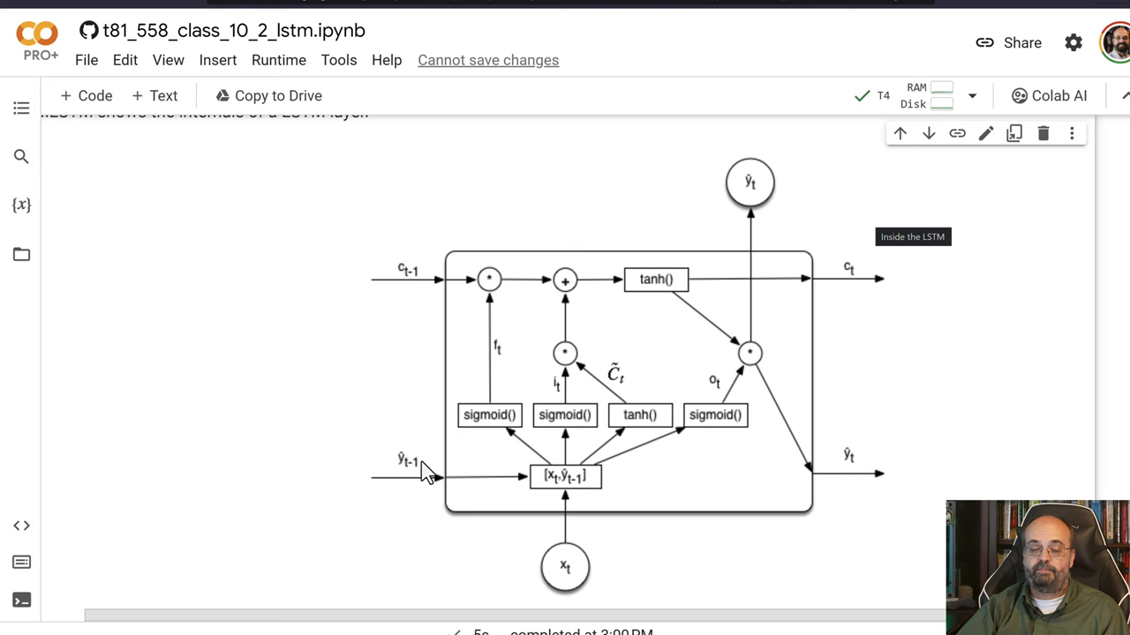
mouse_move(766, 204)
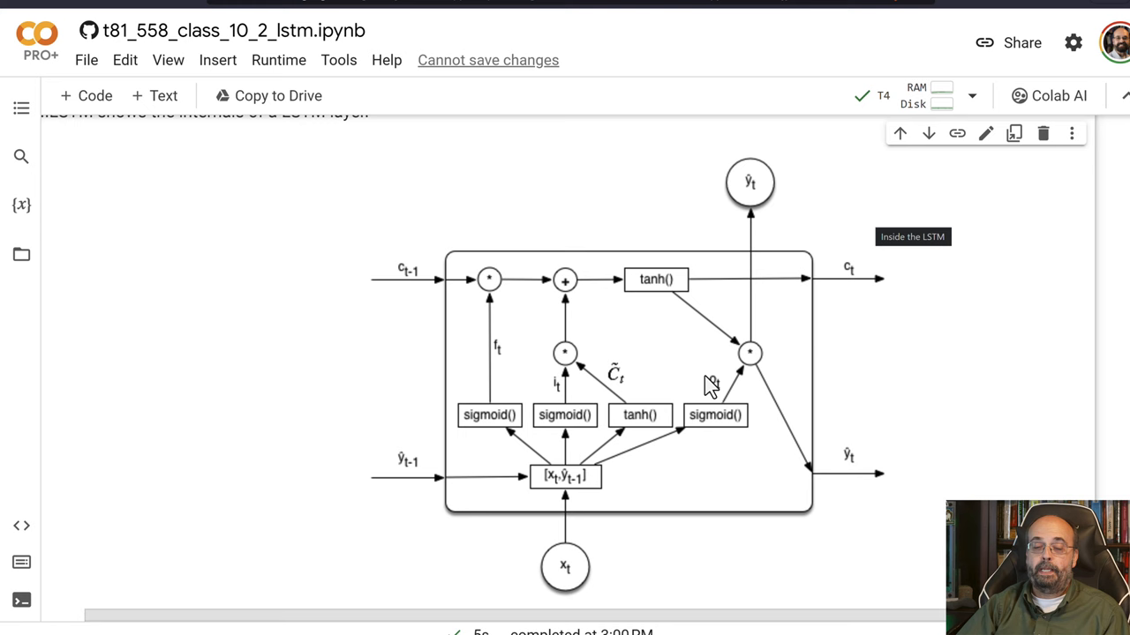
mouse_move(432, 381)
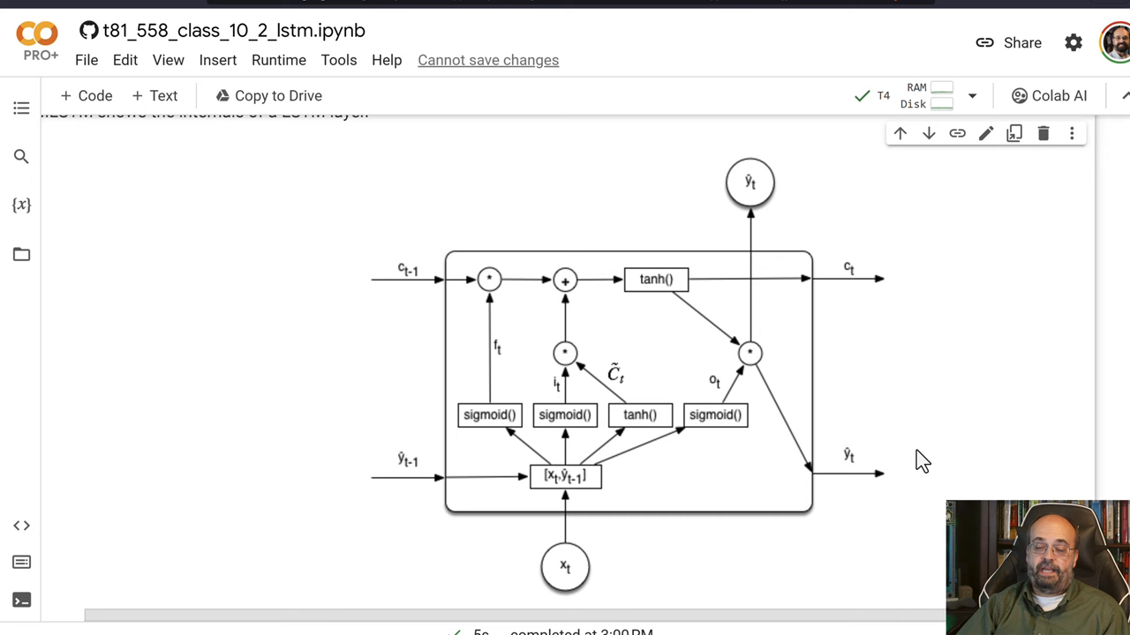
mouse_move(757, 194)
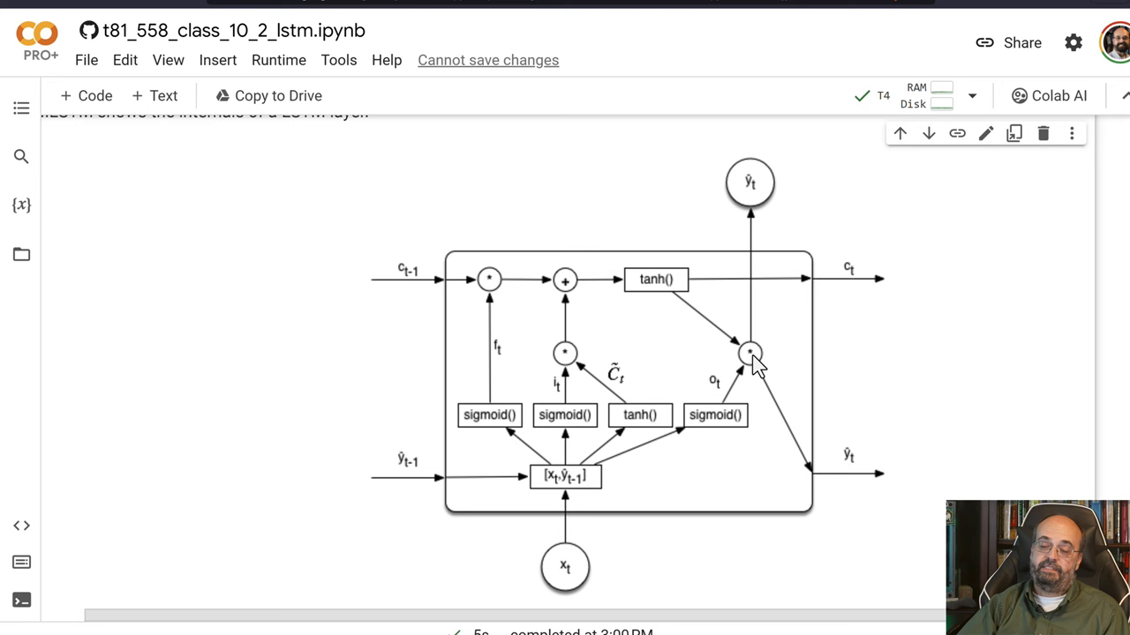
mouse_move(810, 291)
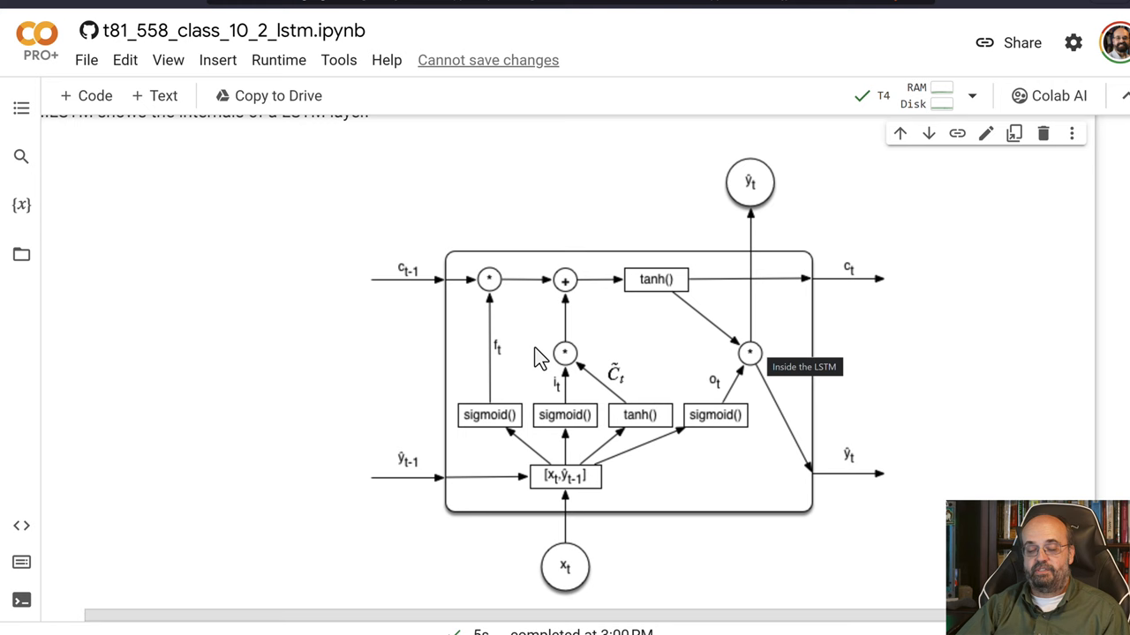
mouse_move(501, 350)
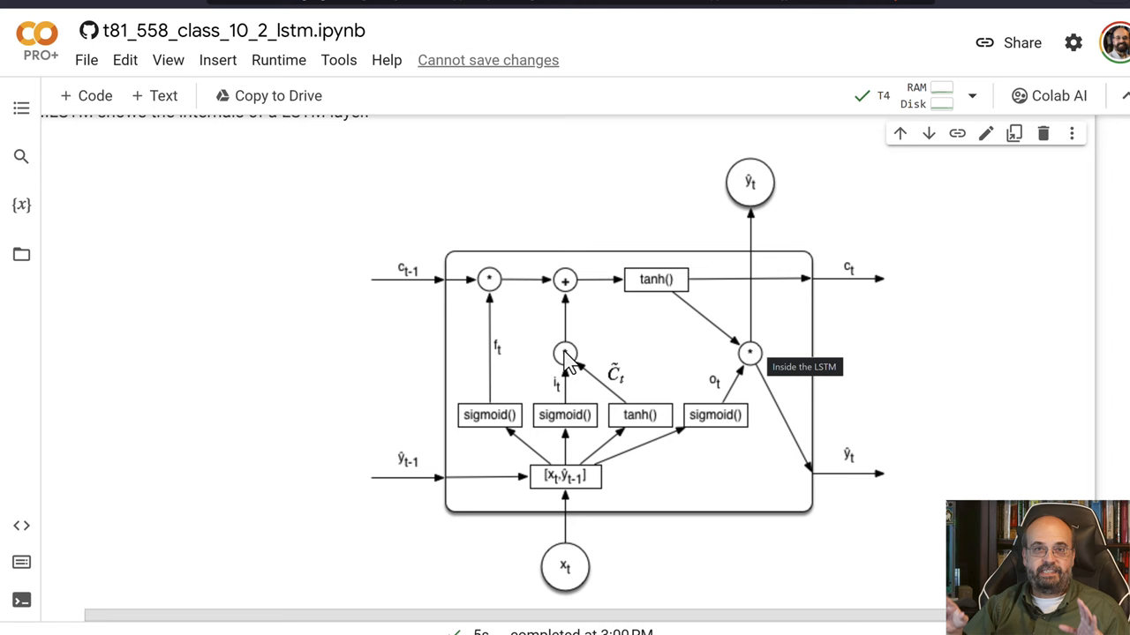
mouse_move(520, 366)
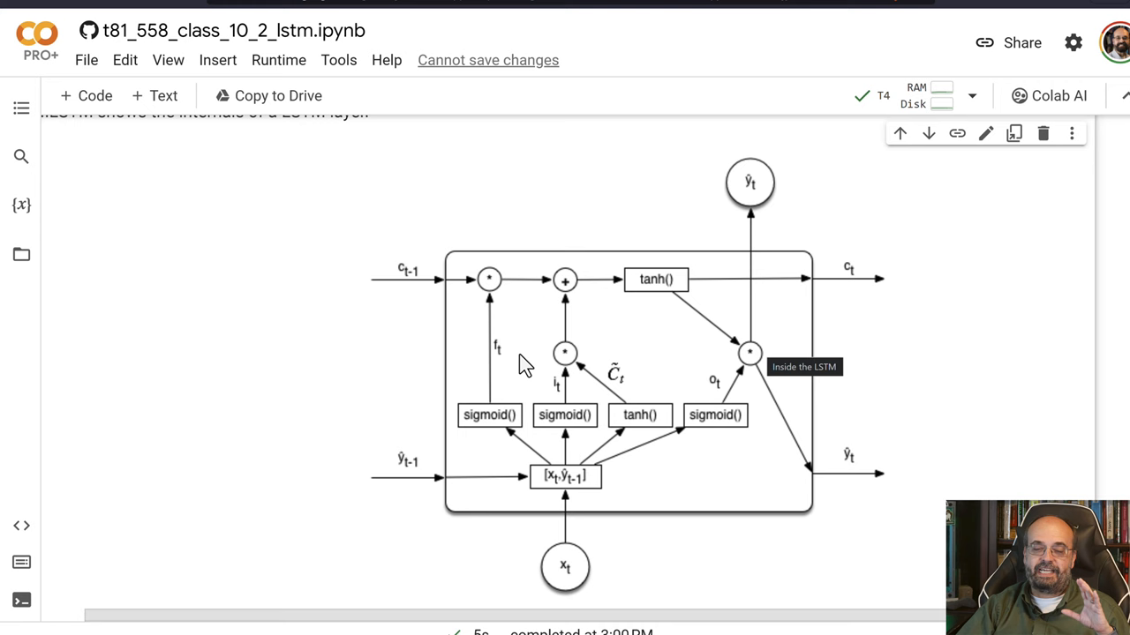
mouse_move(516, 413)
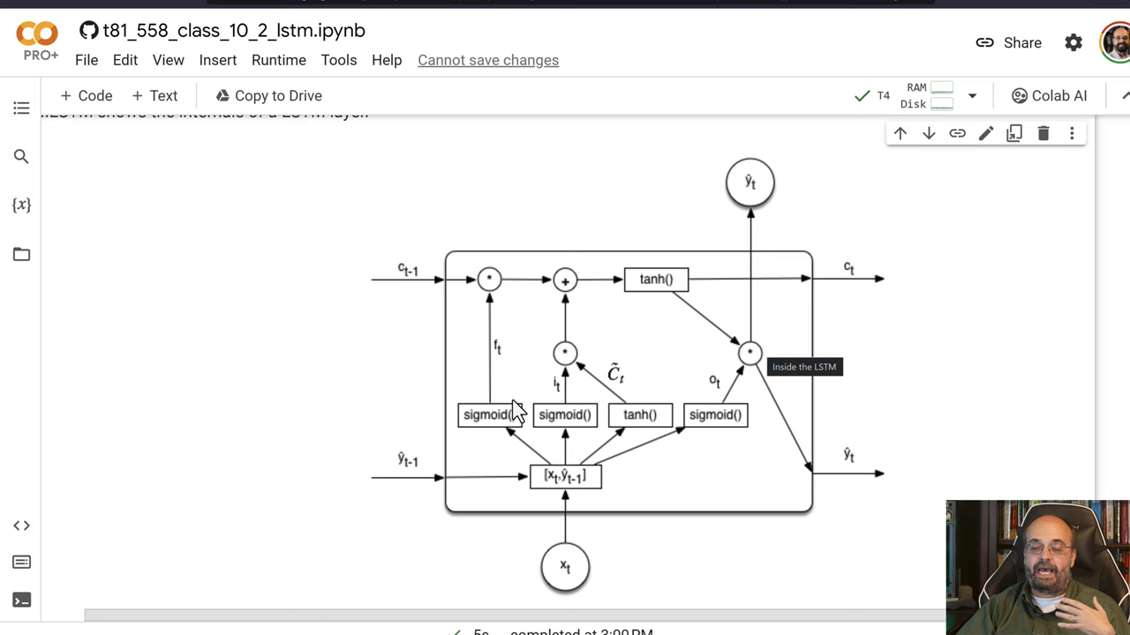
mouse_move(494, 441)
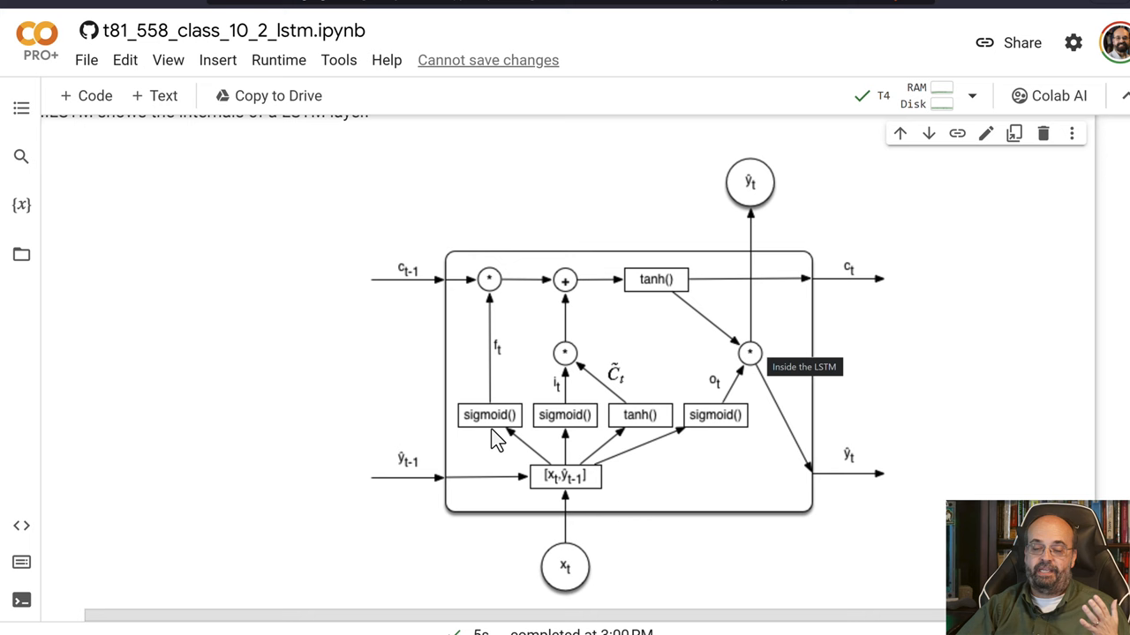
mouse_move(497, 358)
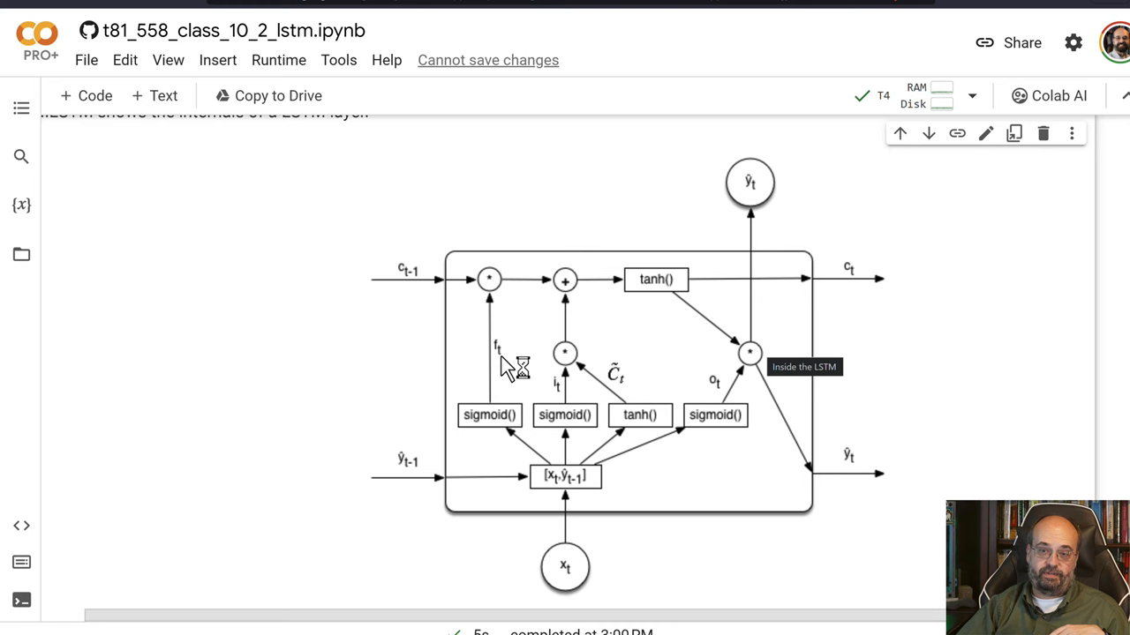
mouse_move(508, 388)
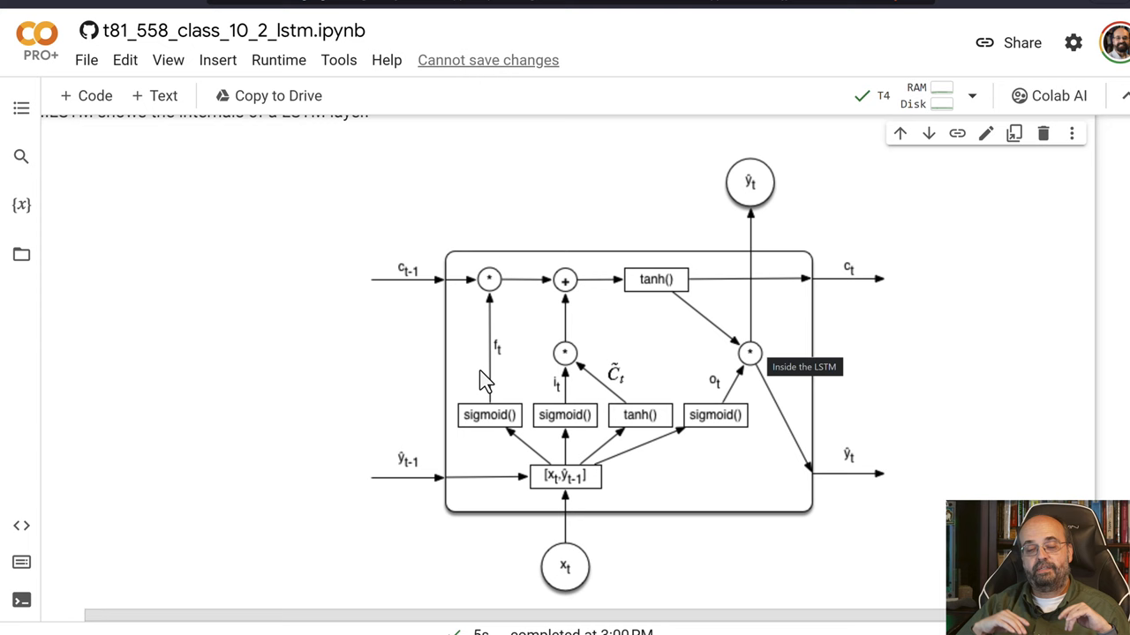
mouse_move(518, 366)
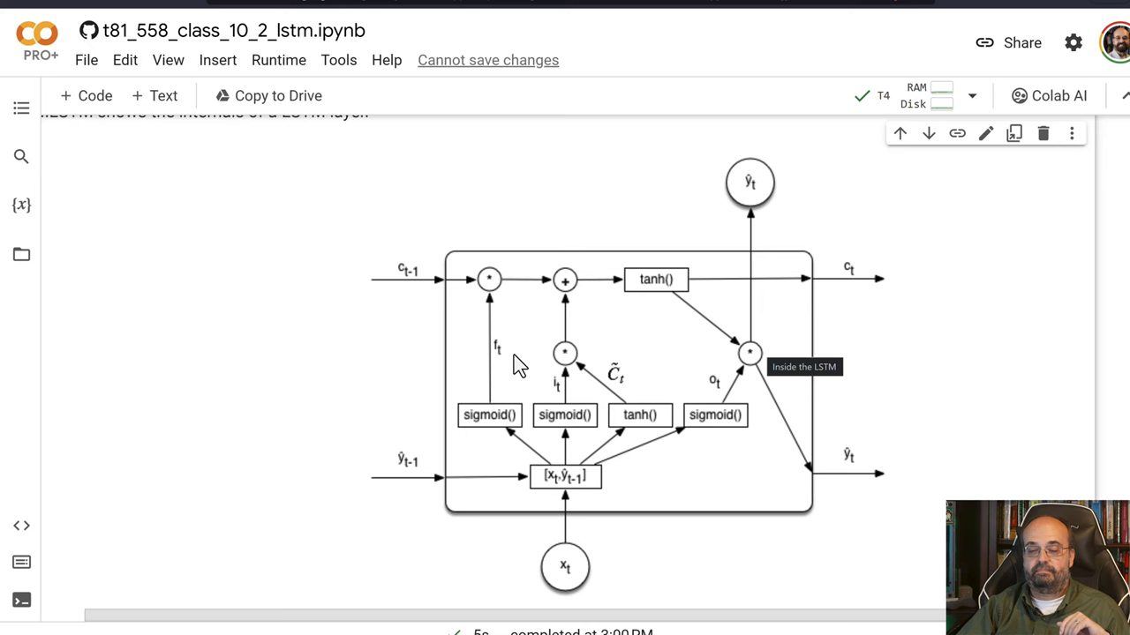
mouse_move(514, 444)
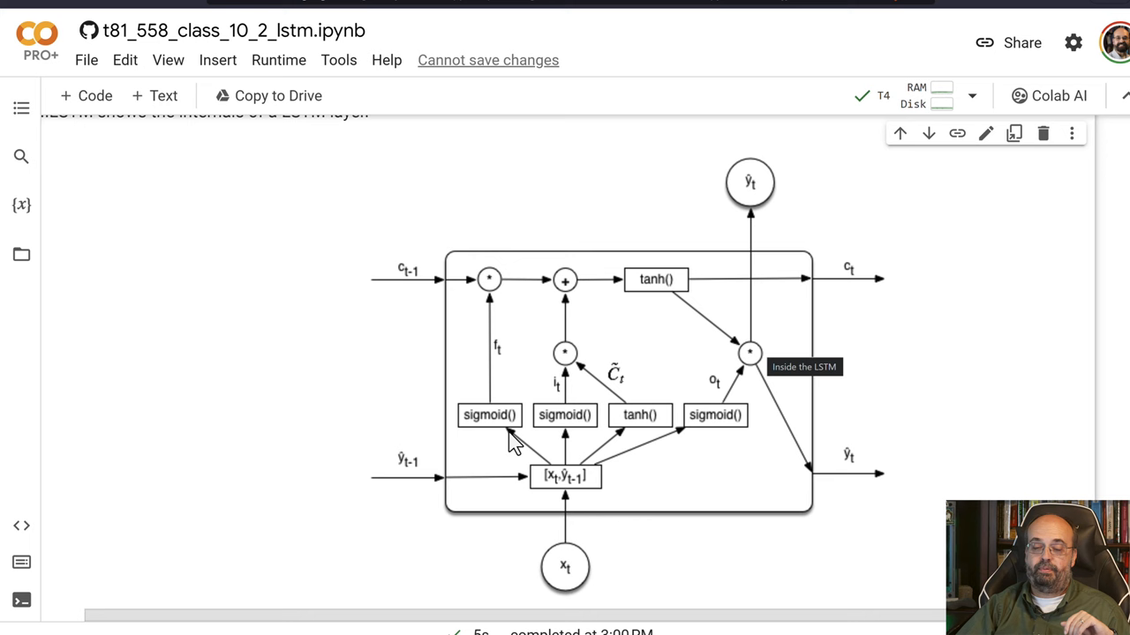
mouse_move(555, 395)
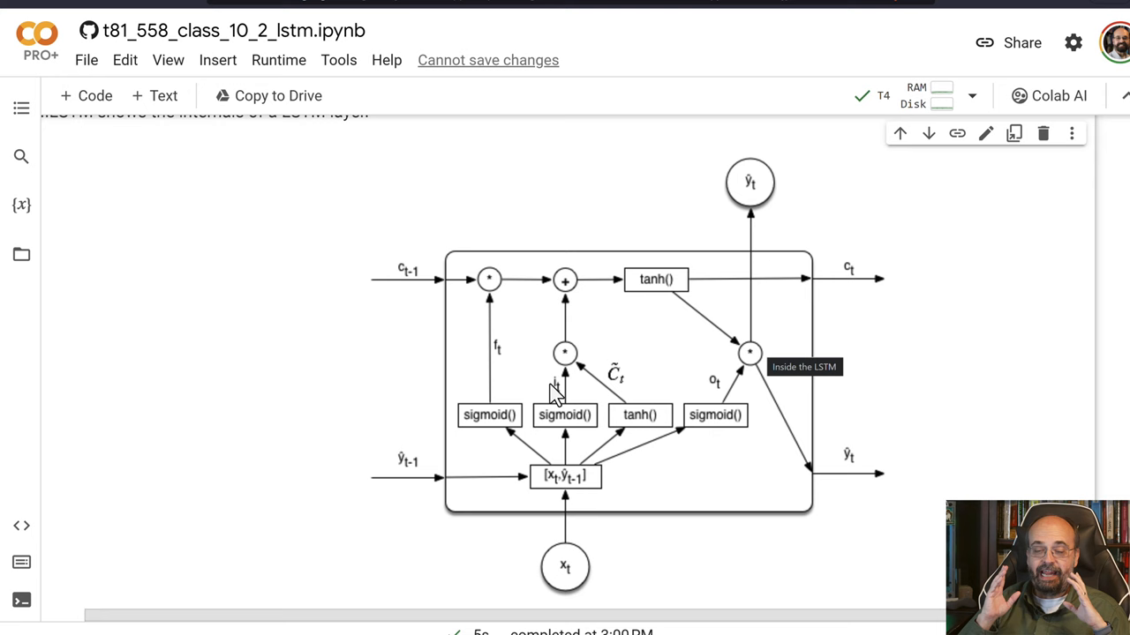
mouse_move(490, 335)
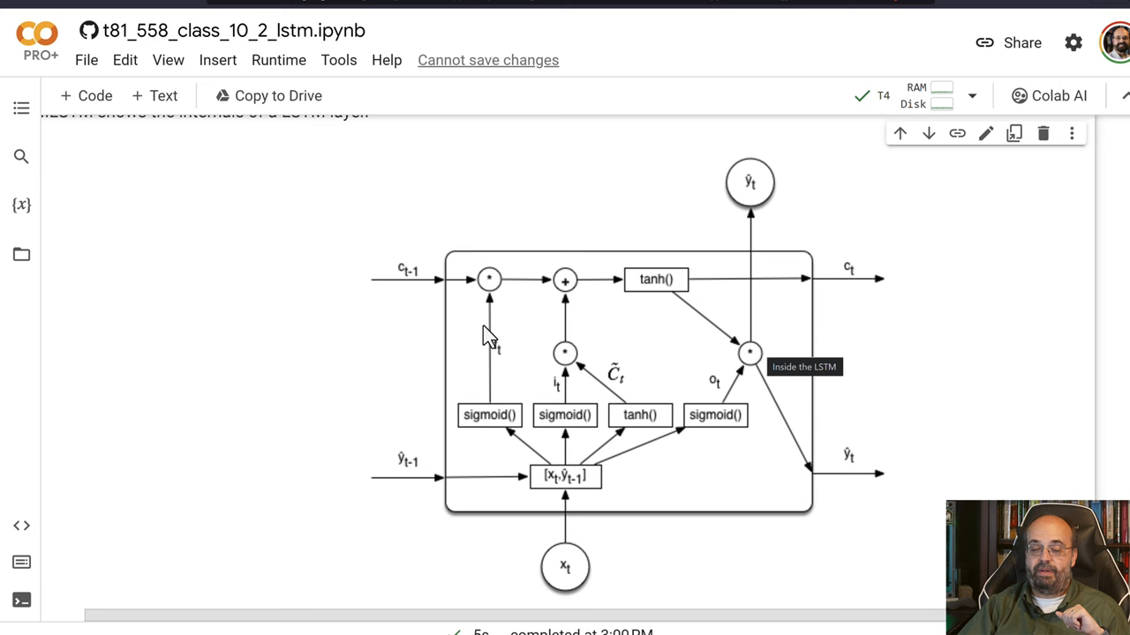
mouse_move(489, 381)
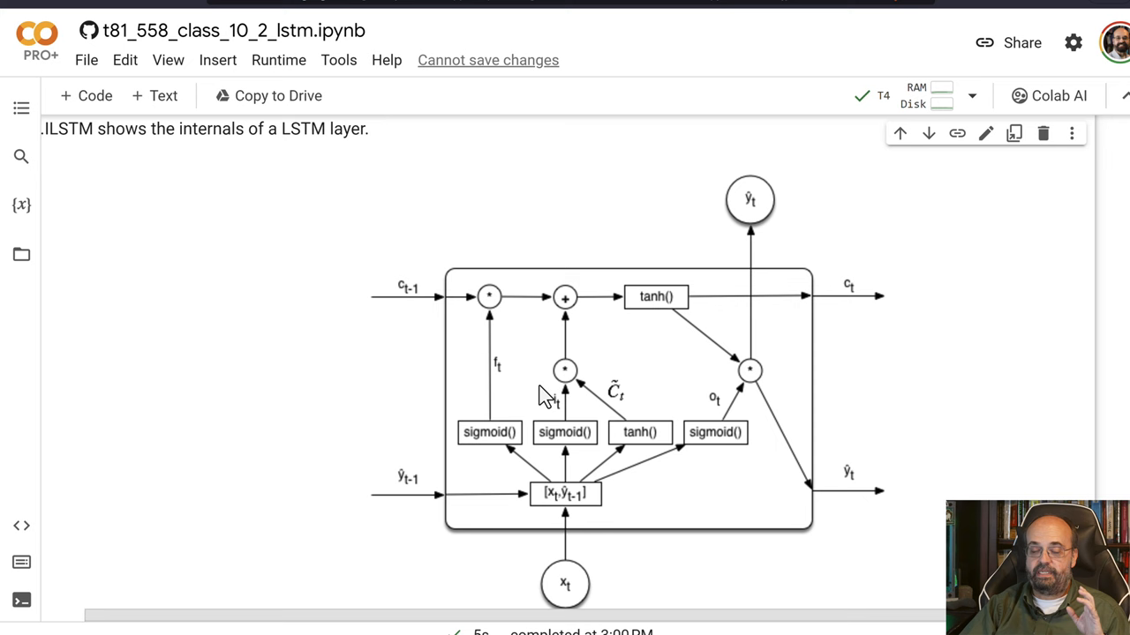
mouse_move(604, 388)
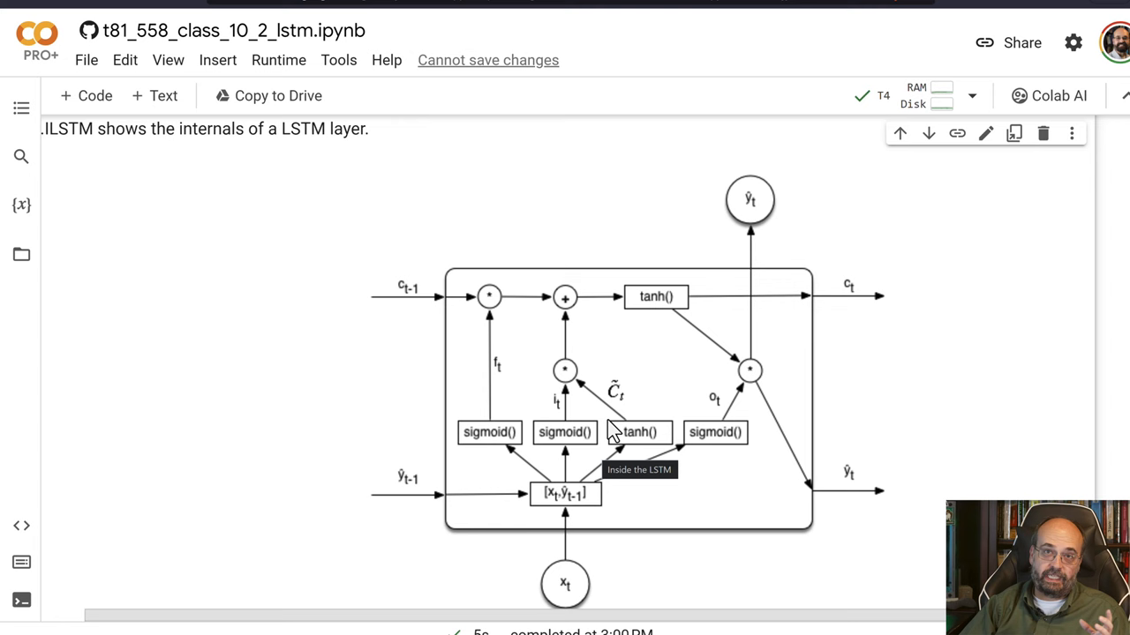
scroll(down, 3)
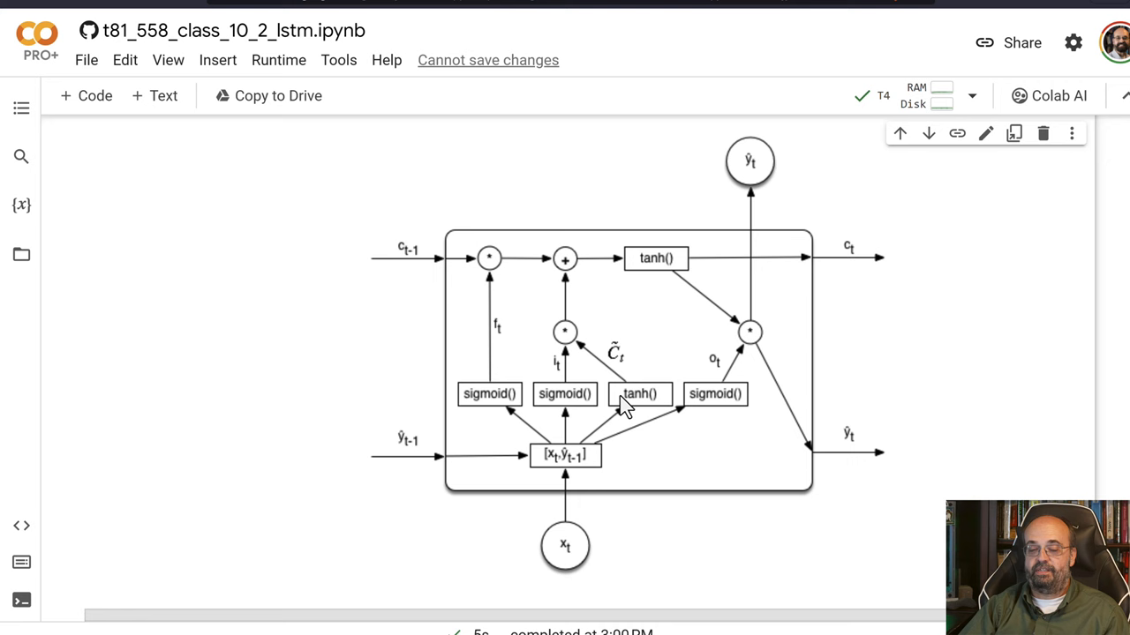
scroll(down, 3)
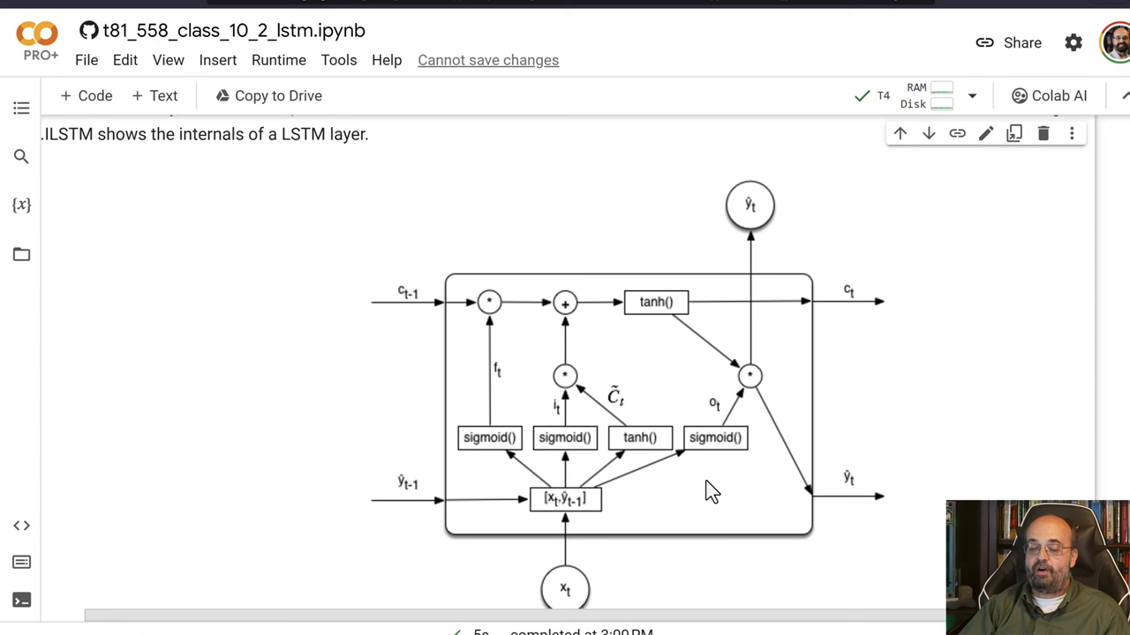
mouse_move(945, 490)
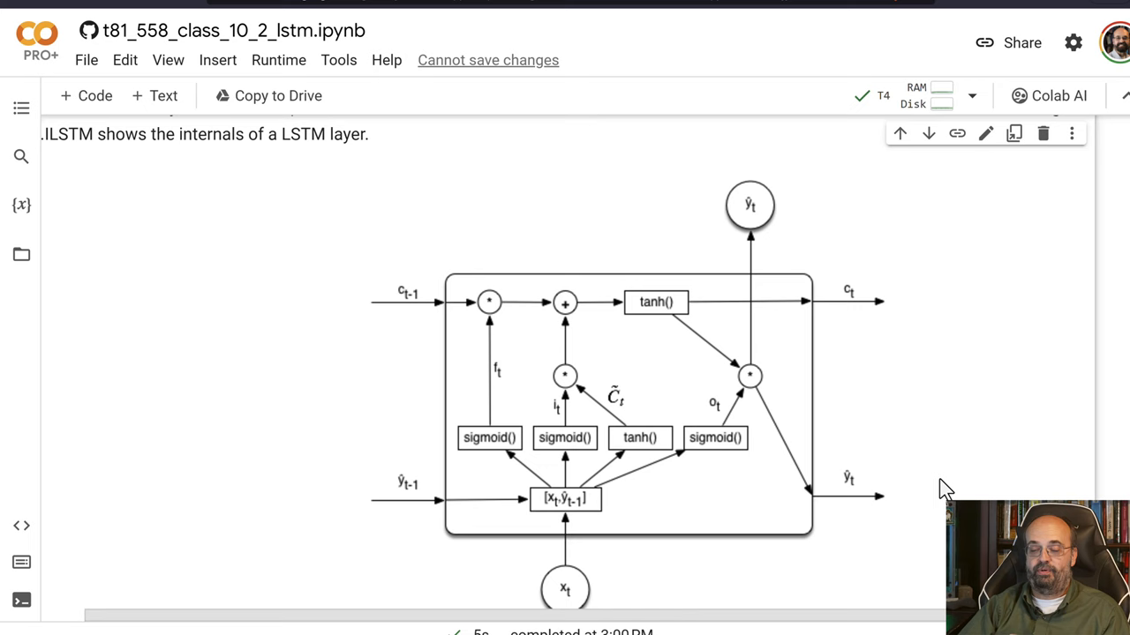
scroll(down, 3)
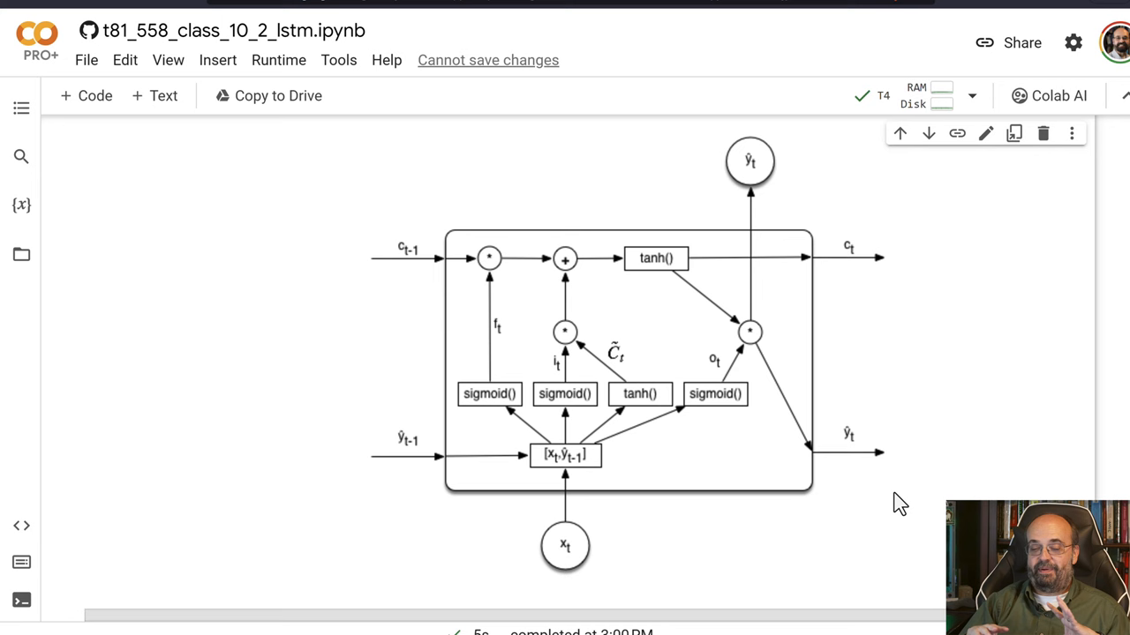
mouse_move(667, 375)
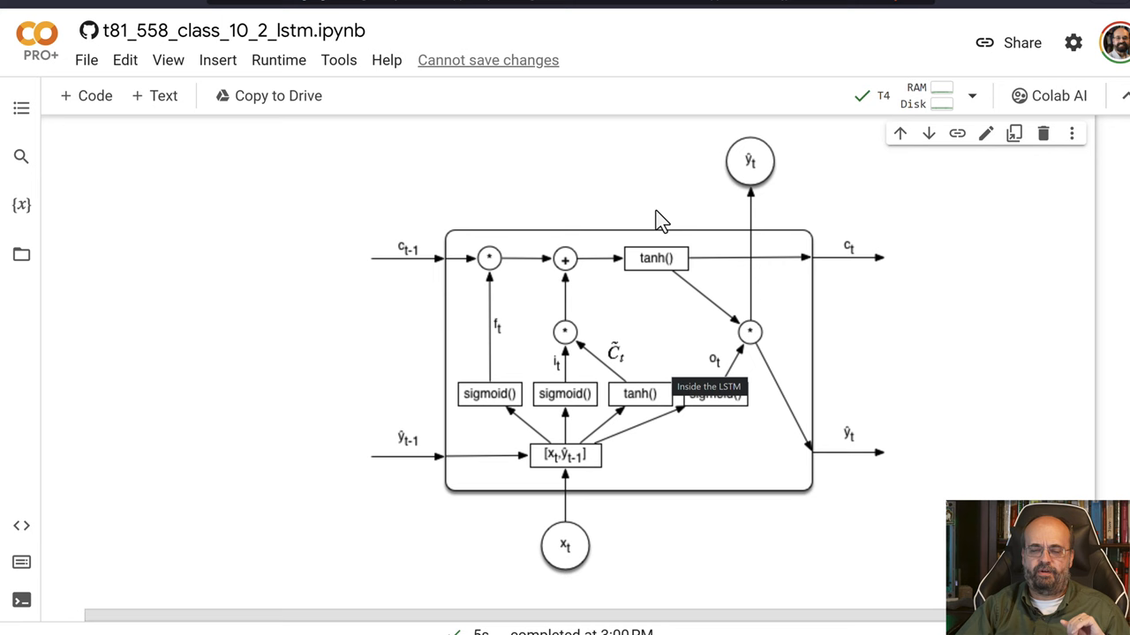
mouse_move(569, 298)
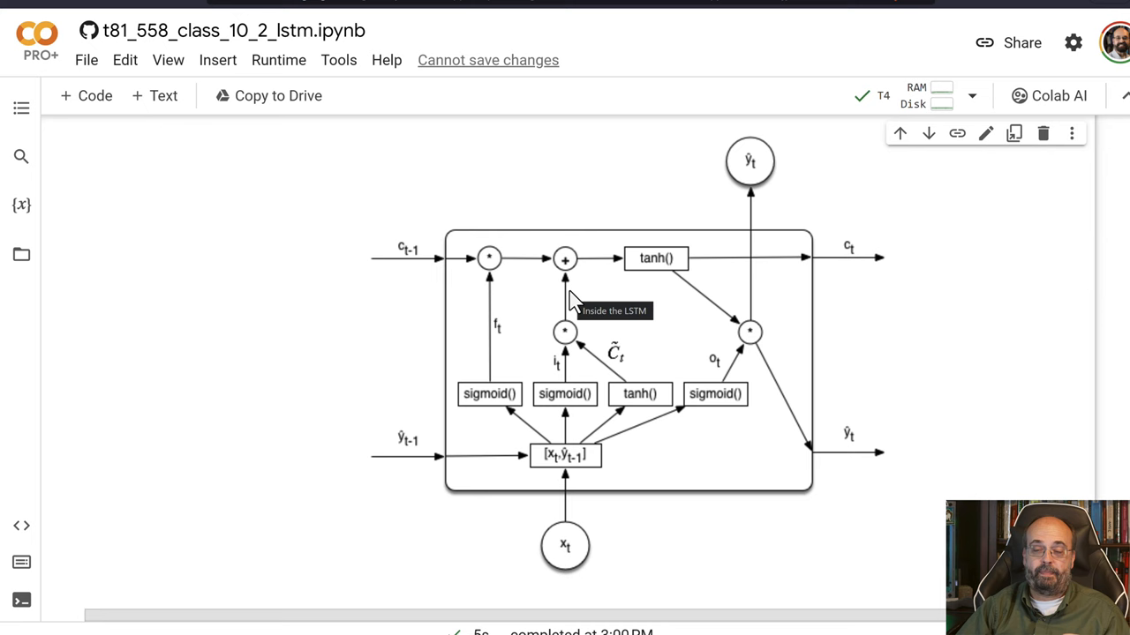
mouse_move(706, 335)
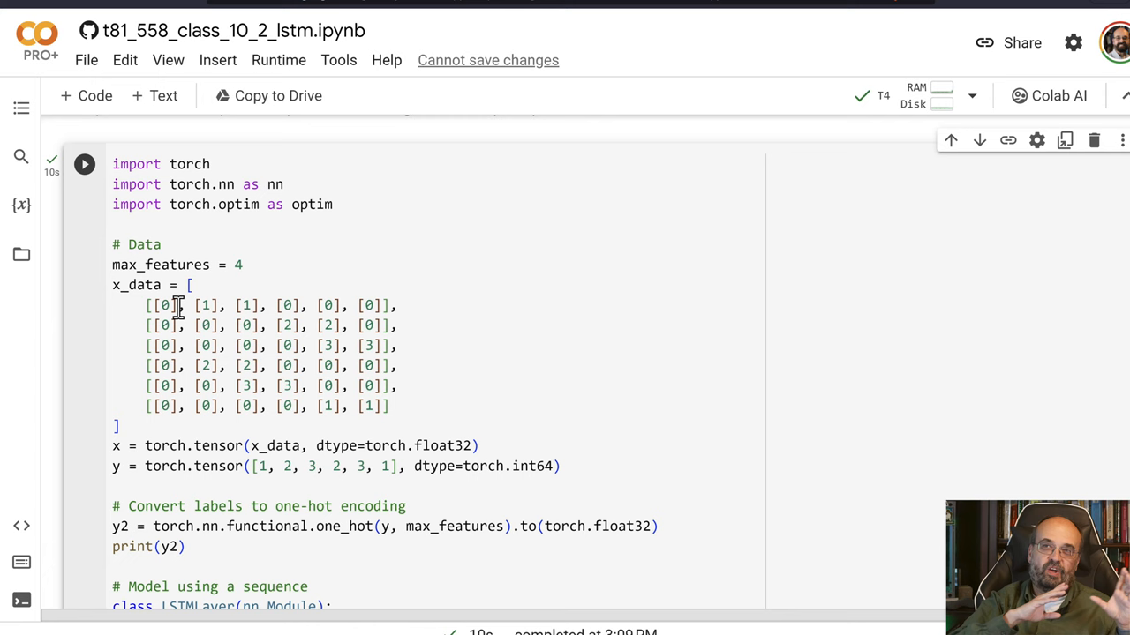
mouse_move(241, 373)
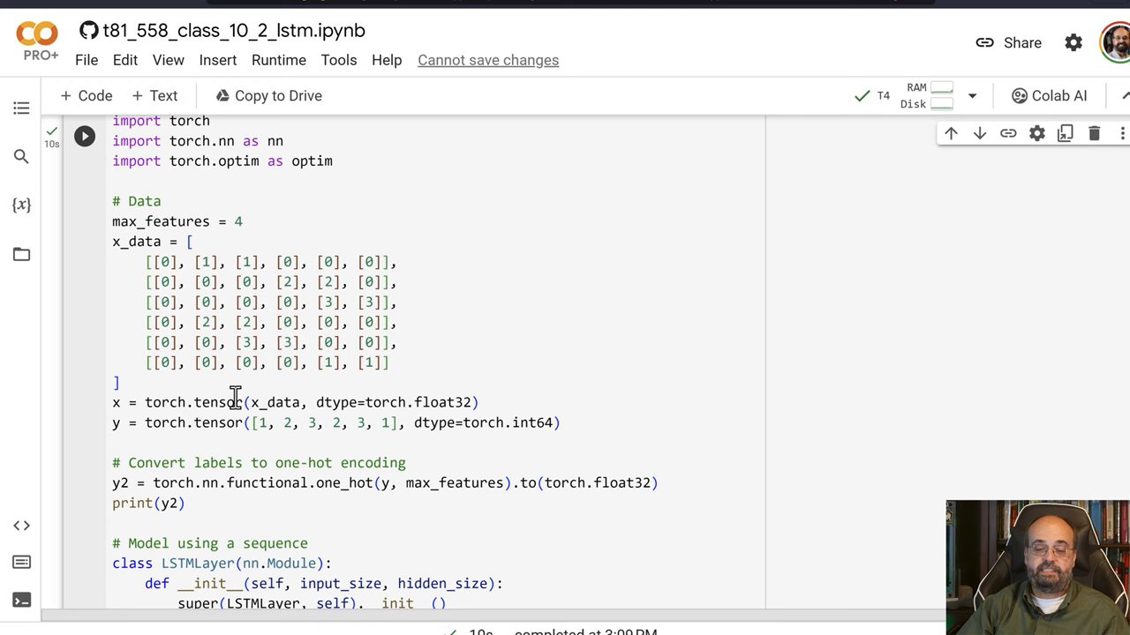
- Scroll past the gate diagram to the car-colour data and nn.Sequential model code
scroll(down, 3)
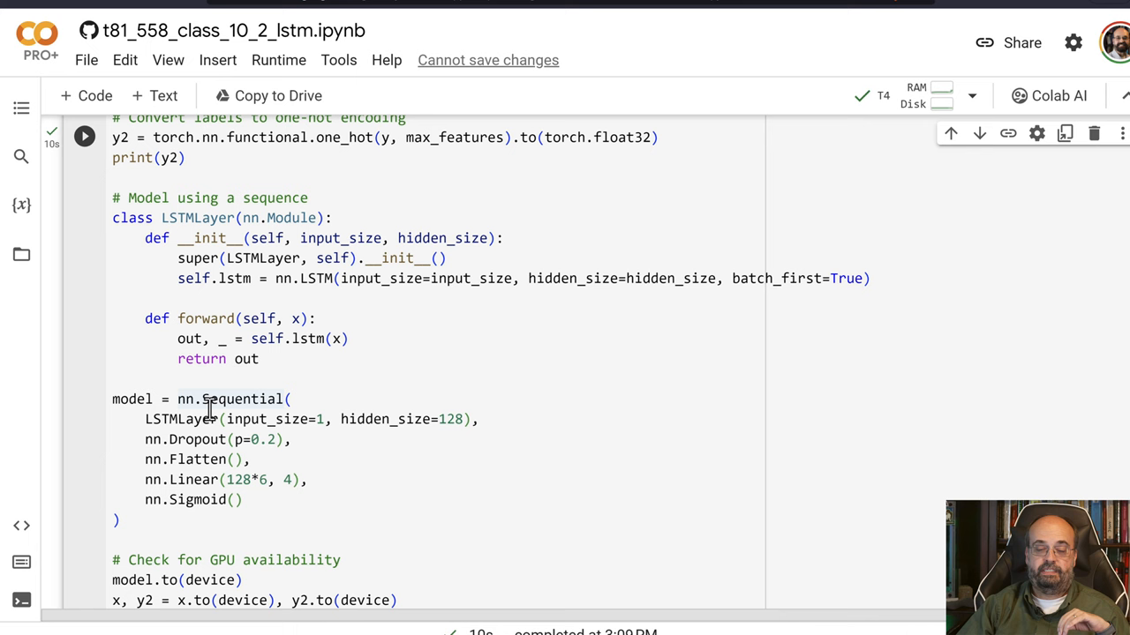
scroll(down, 3)
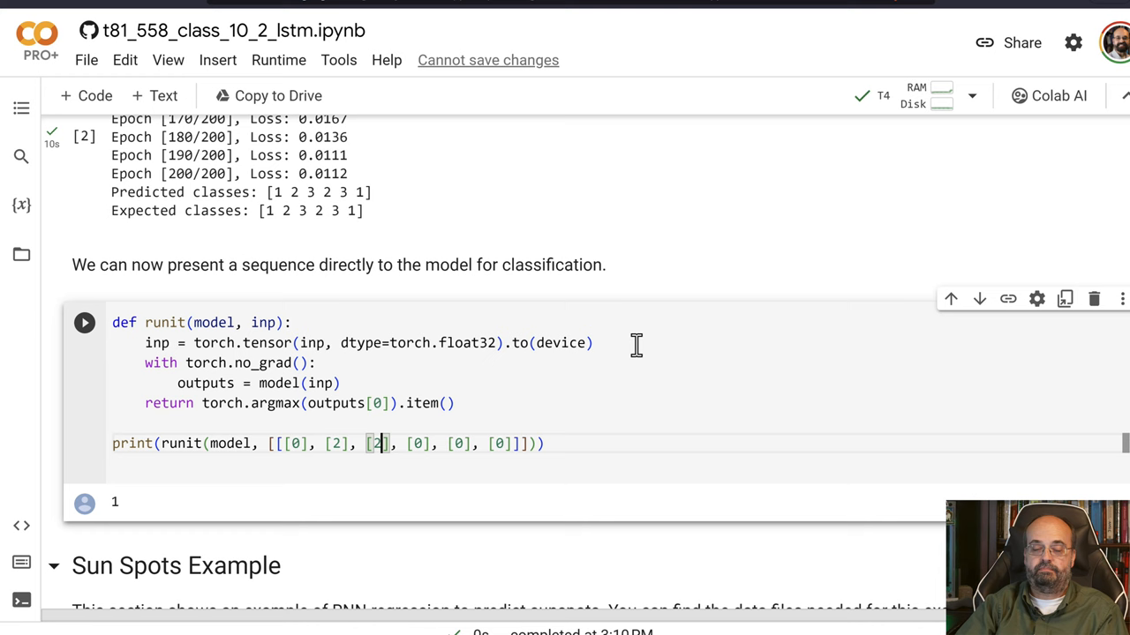
- Edit the runit test sequence's third element from 2 to 3 and rerun it
click(84, 322)
text(3)
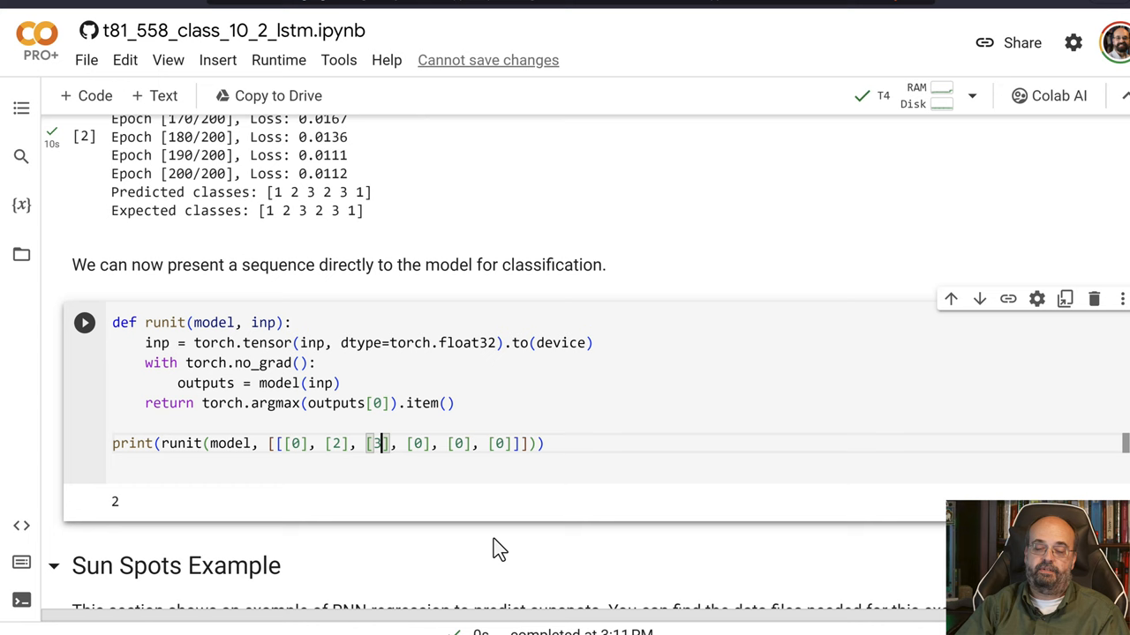
click(84, 322)
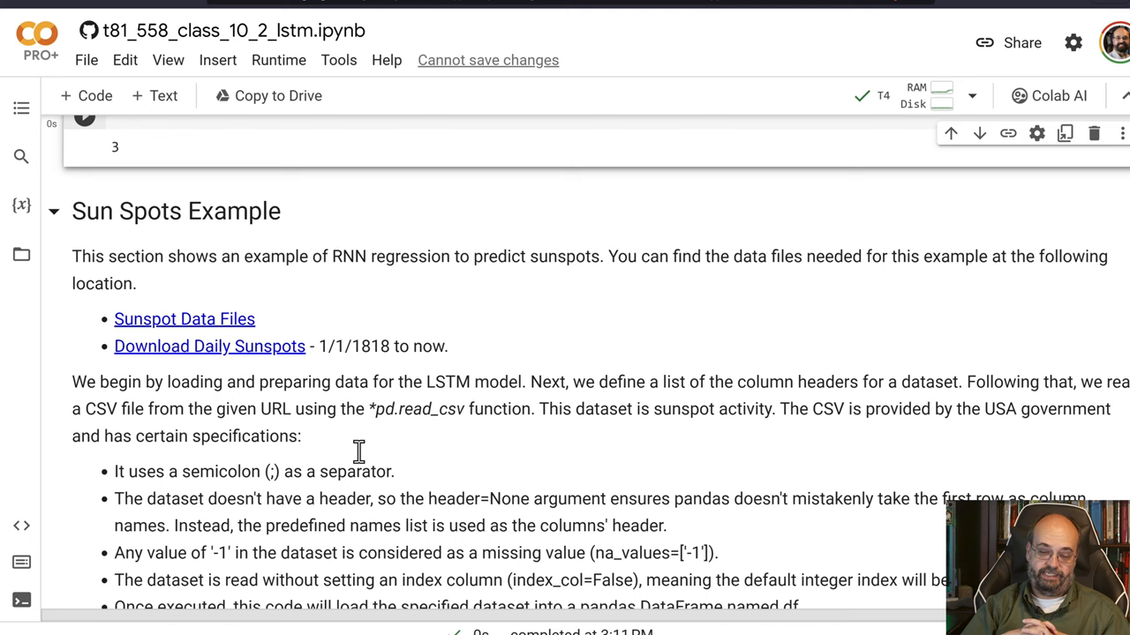
- Scroll down to the Sun Spots Example heading and its sunspot CSV loading cell
scroll(down, 3)
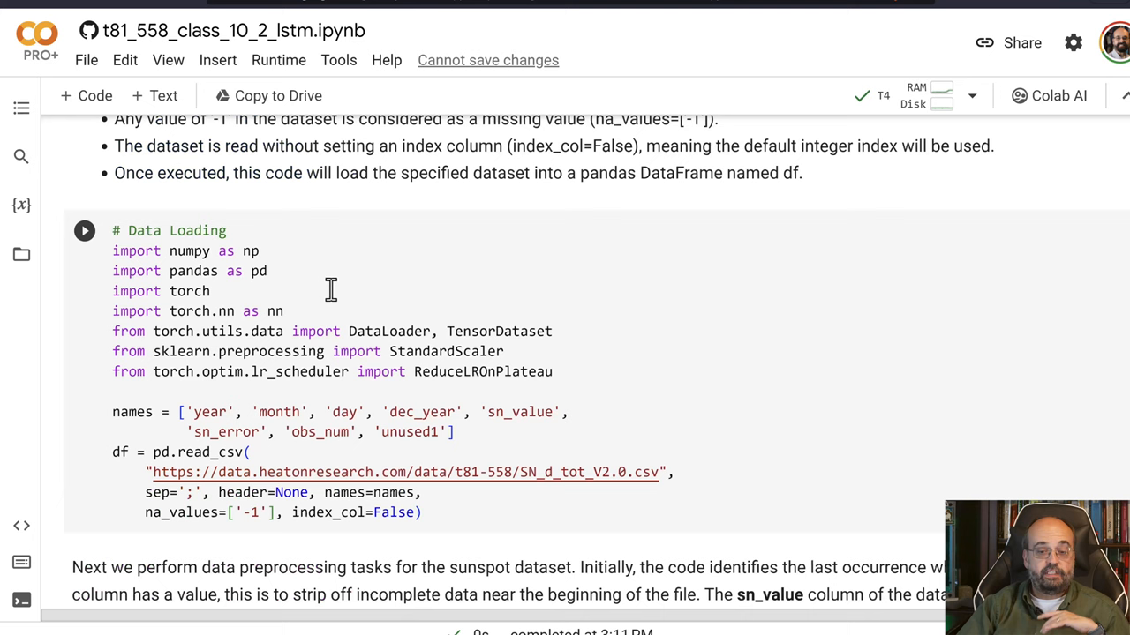
scroll(down, 3)
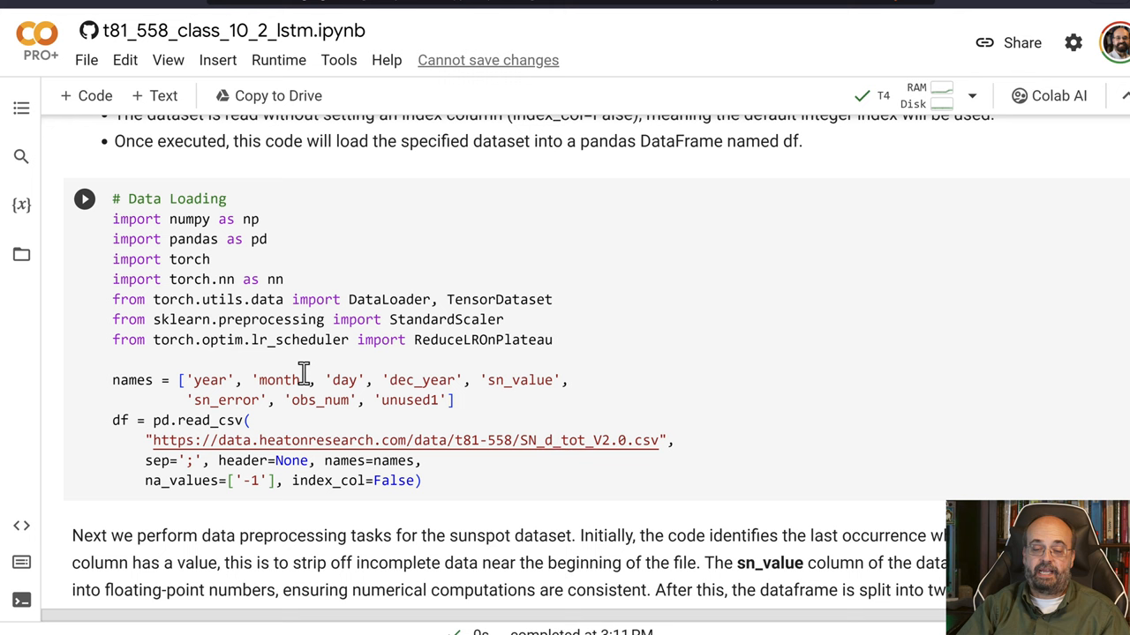
mouse_move(525, 440)
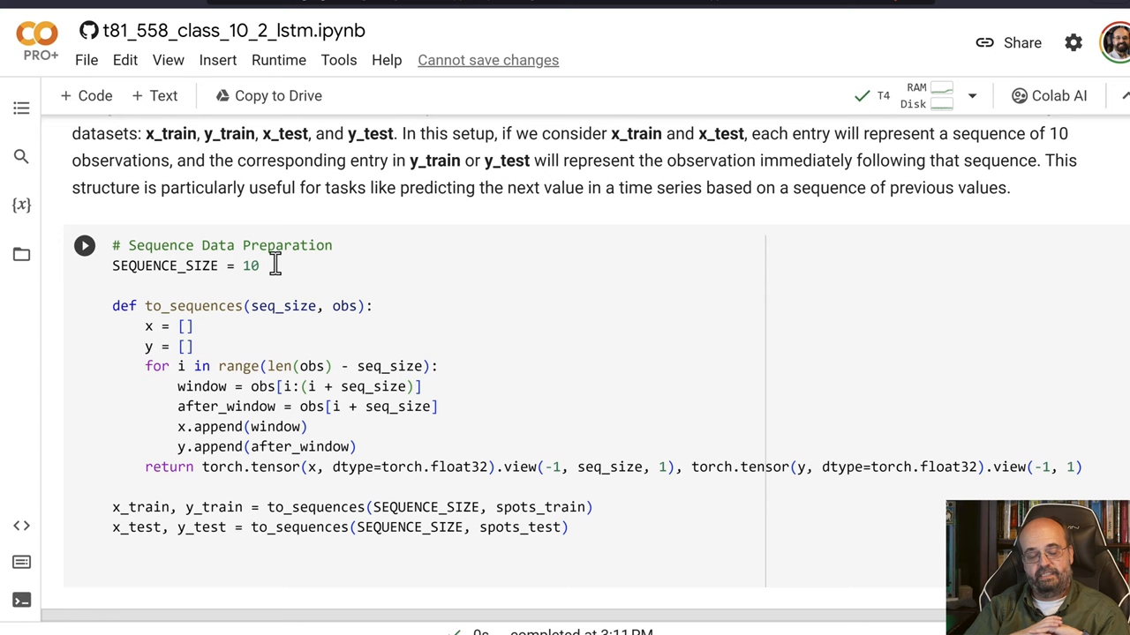
mouse_move(345, 366)
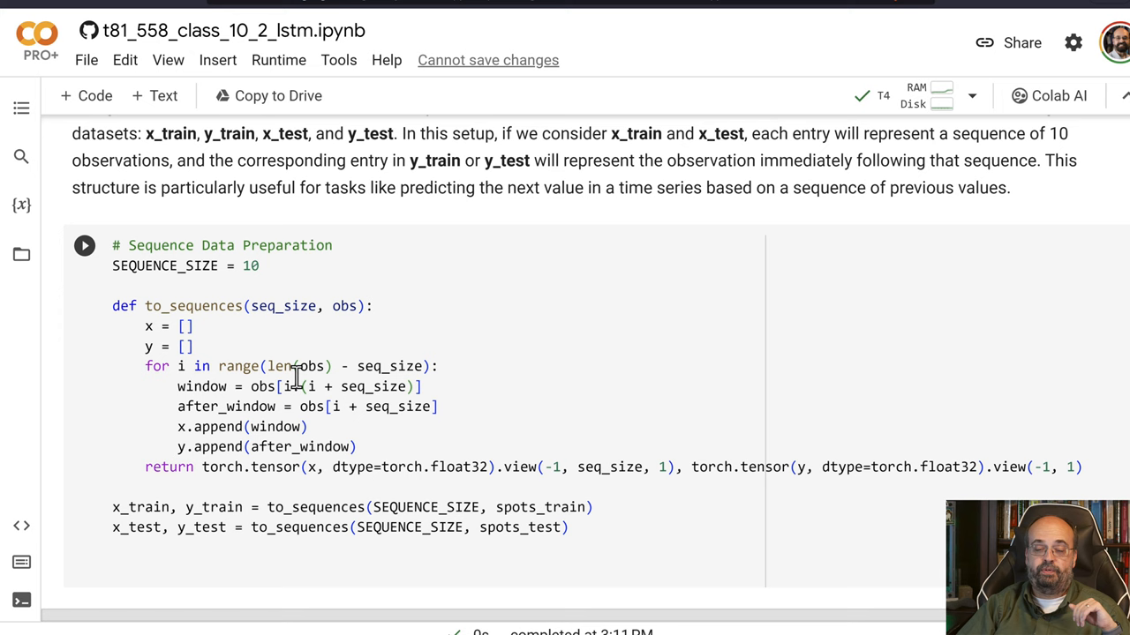
mouse_move(393, 367)
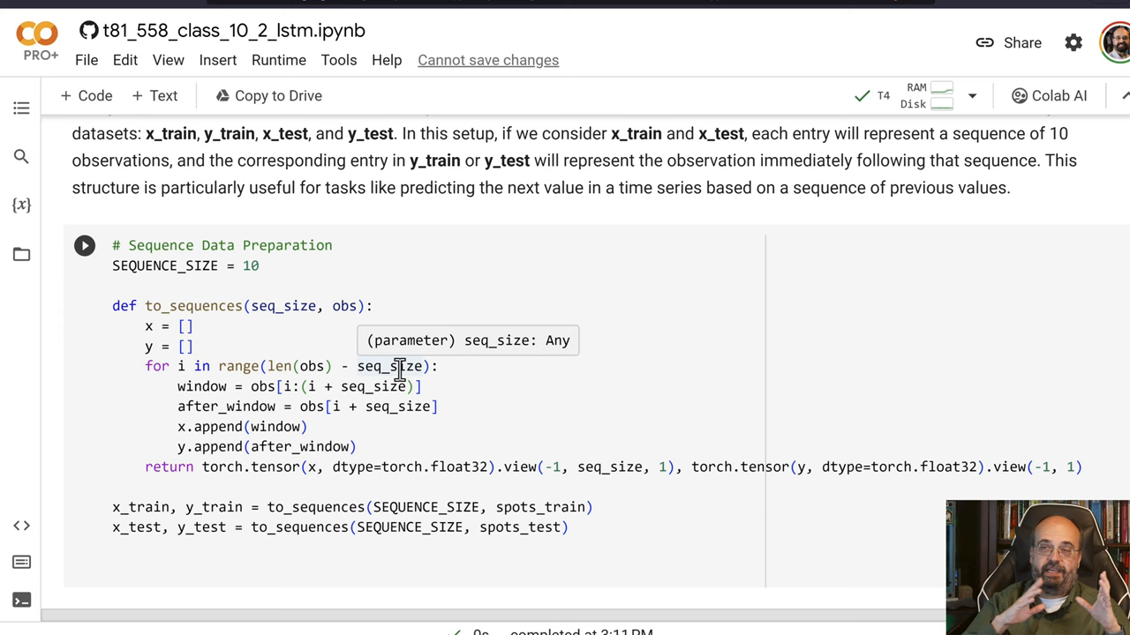
mouse_move(413, 454)
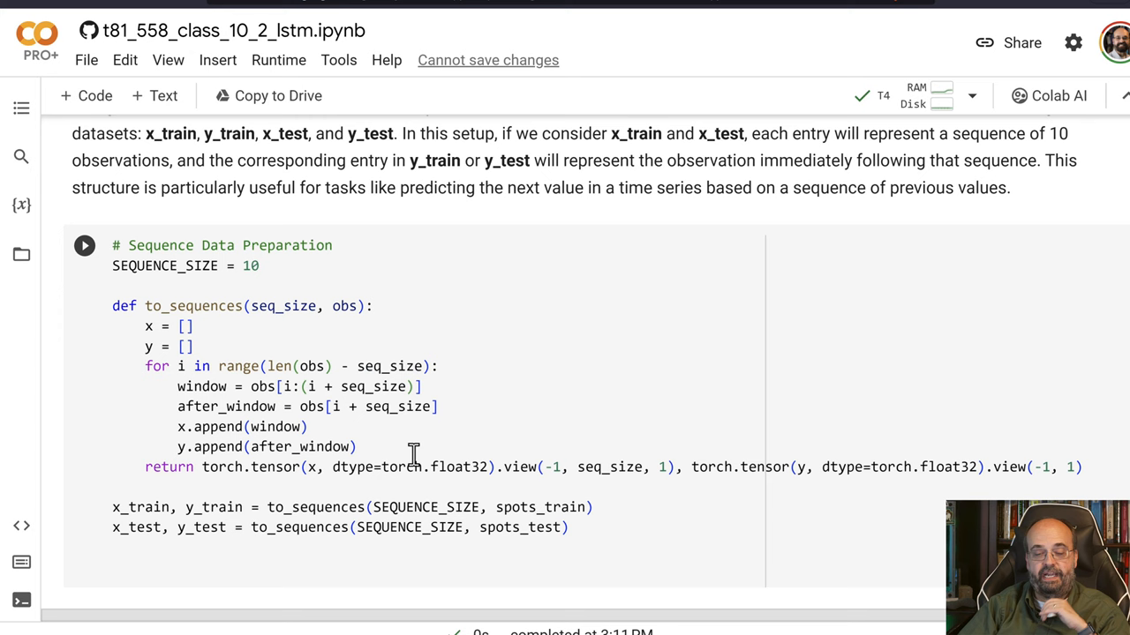
mouse_move(315, 491)
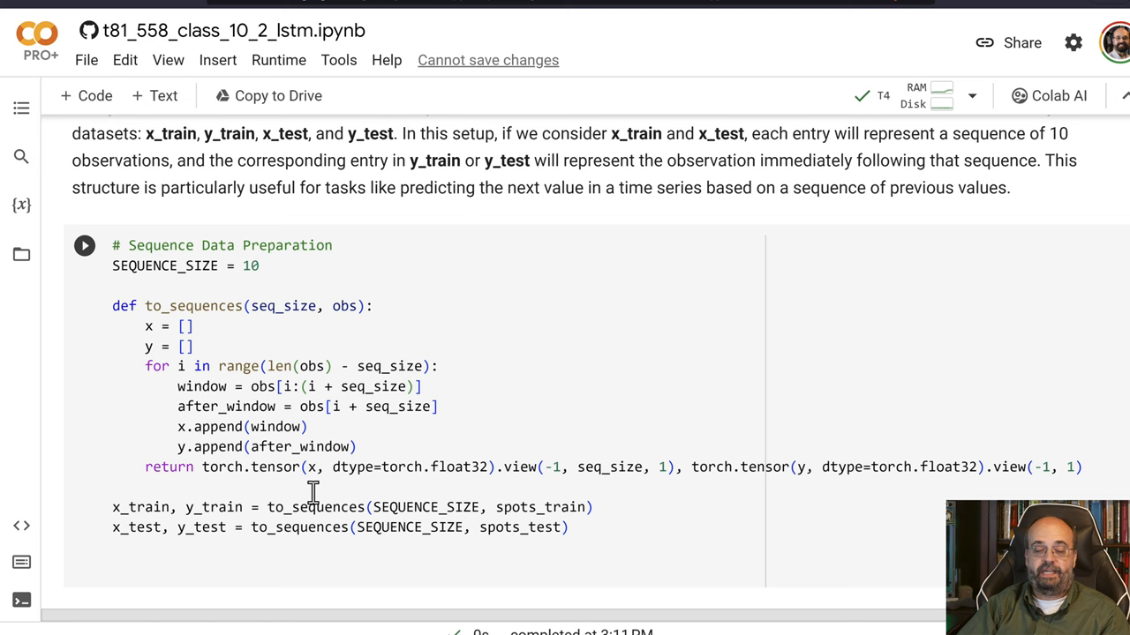
- Scroll to the SEQUENCE_SIZE and to_sequences cell building 10-step windows
scroll(down, 3)
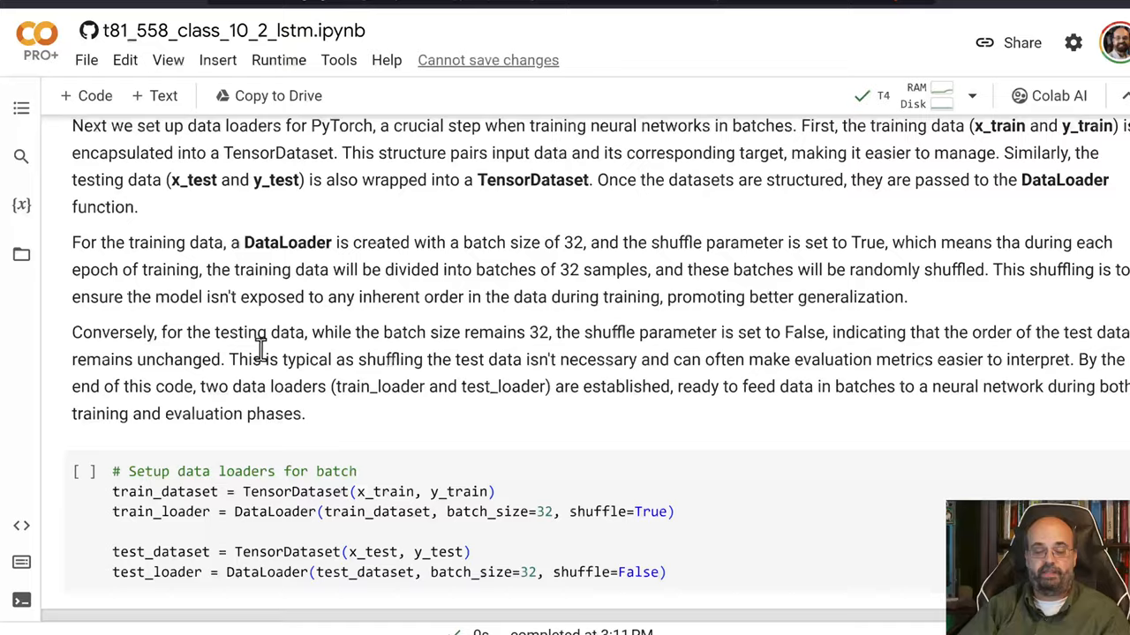
- Scroll down to the 'Setup data loaders for batch' cell for training and test data
scroll(down, 3)
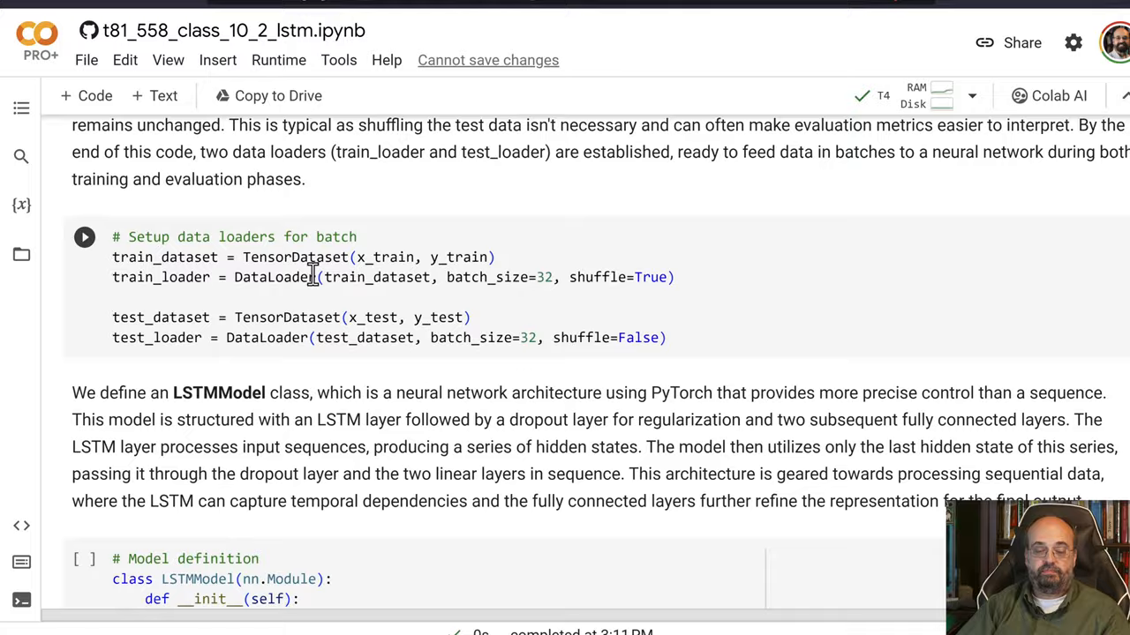
scroll(down, 3)
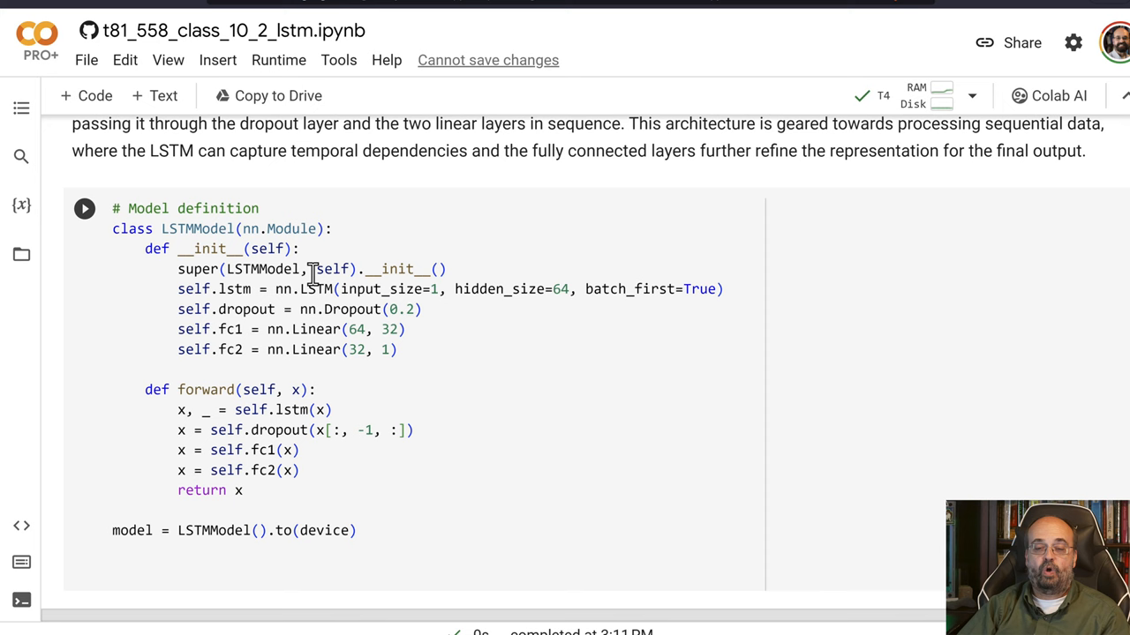
mouse_move(360, 388)
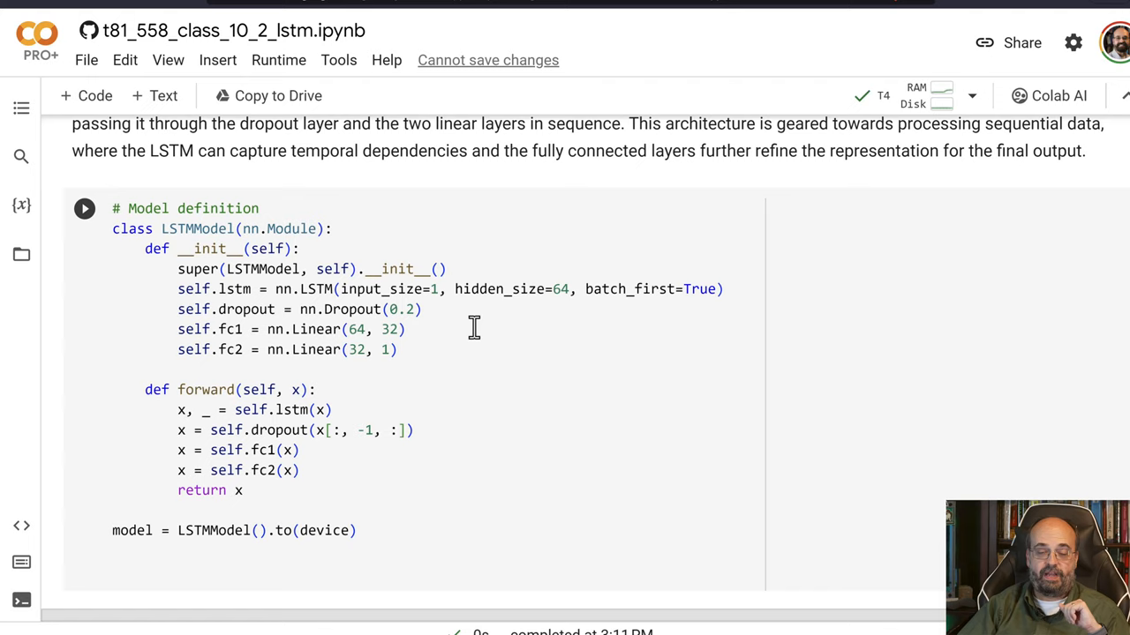
- Scroll to the class LSTMModel cell with its LSTM, dropout and linear layers
scroll(down, 3)
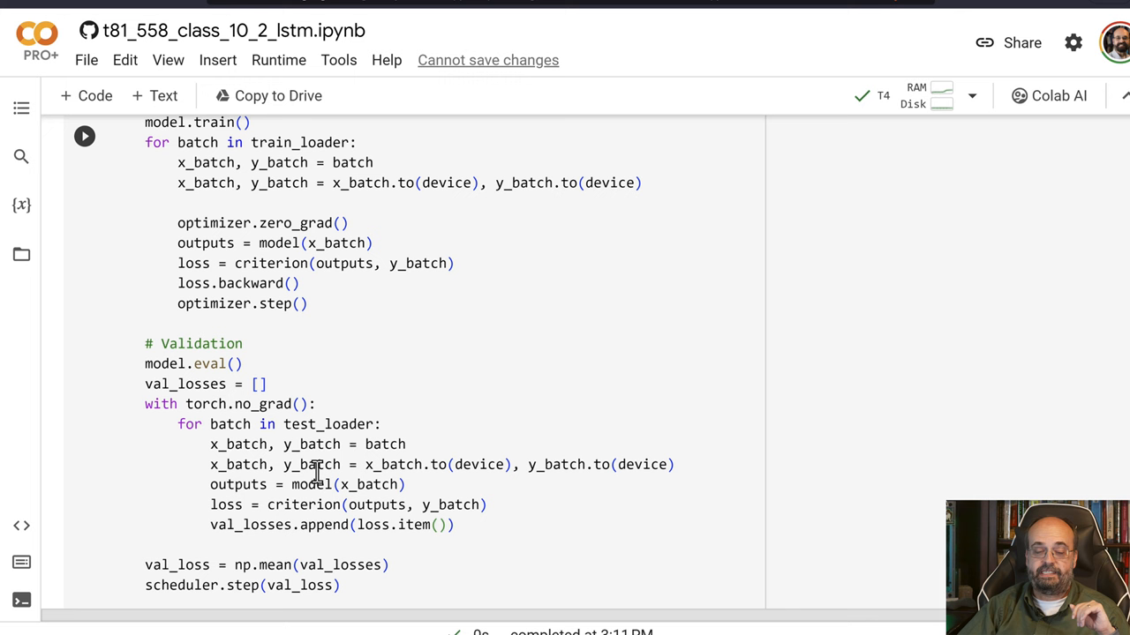
- Scroll to the validation pass and five-epoch early-stopping check in the training cell
scroll(down, 3)
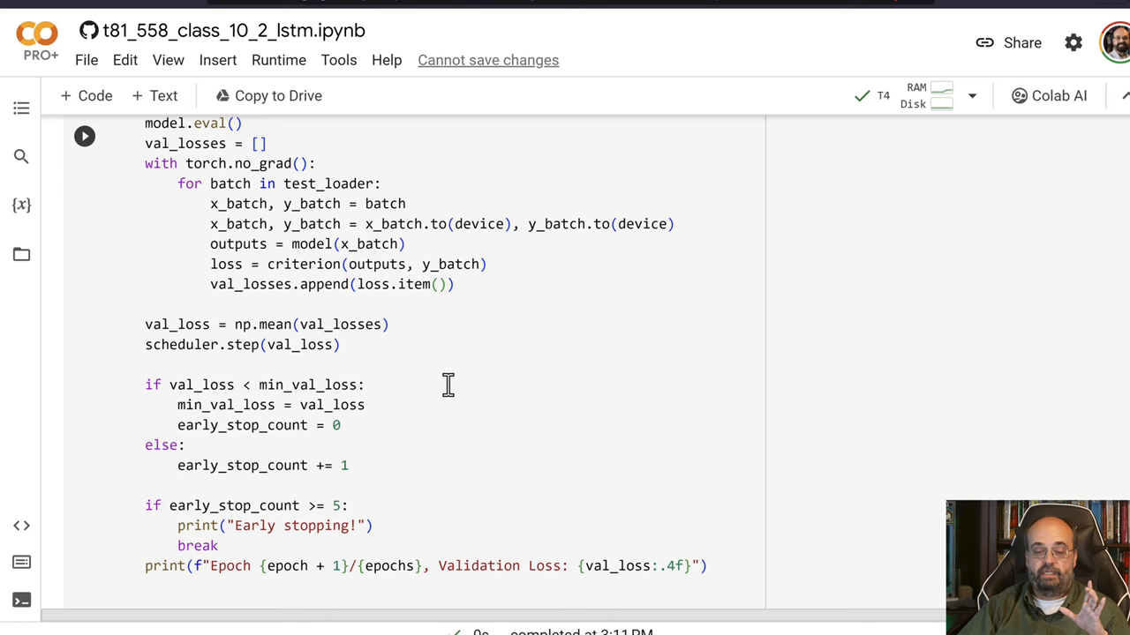